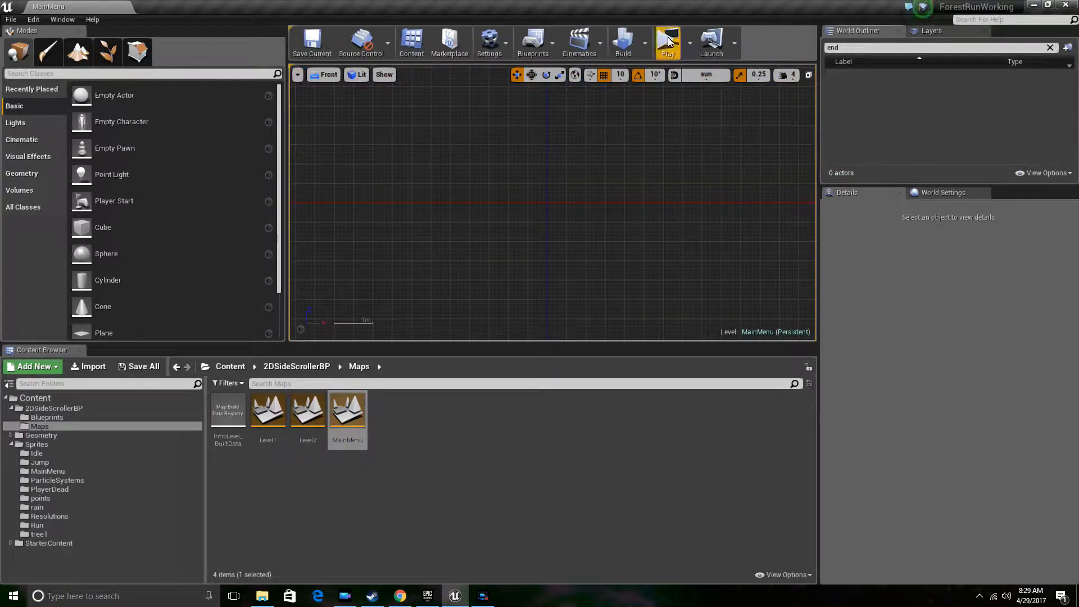
Run the MainMenu map, try a resolution button, exit the preview and load Level1.
click(667, 41)
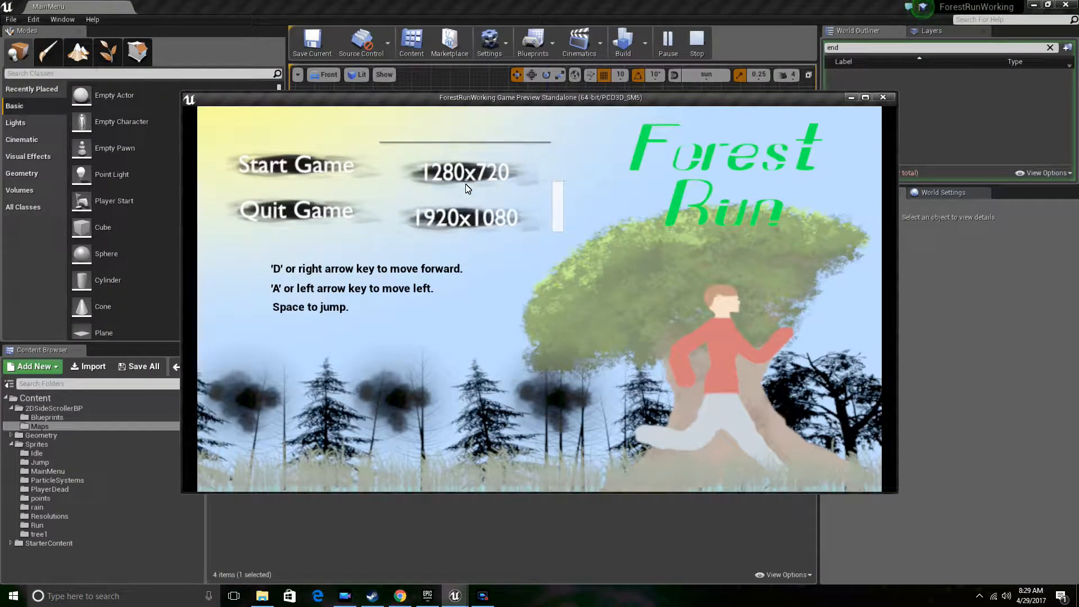
click(866, 97)
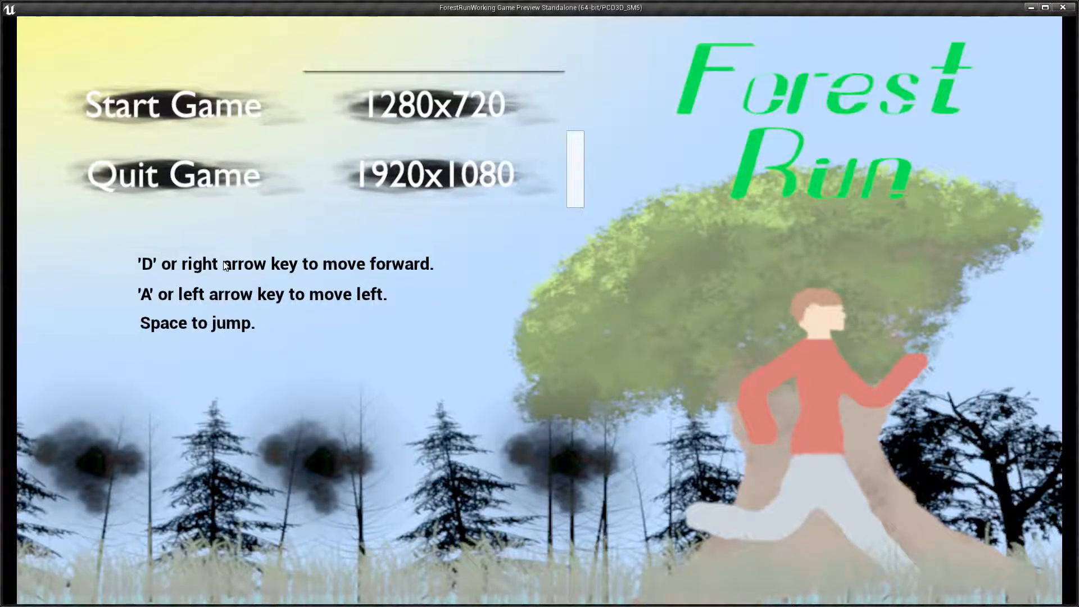
click(172, 104)
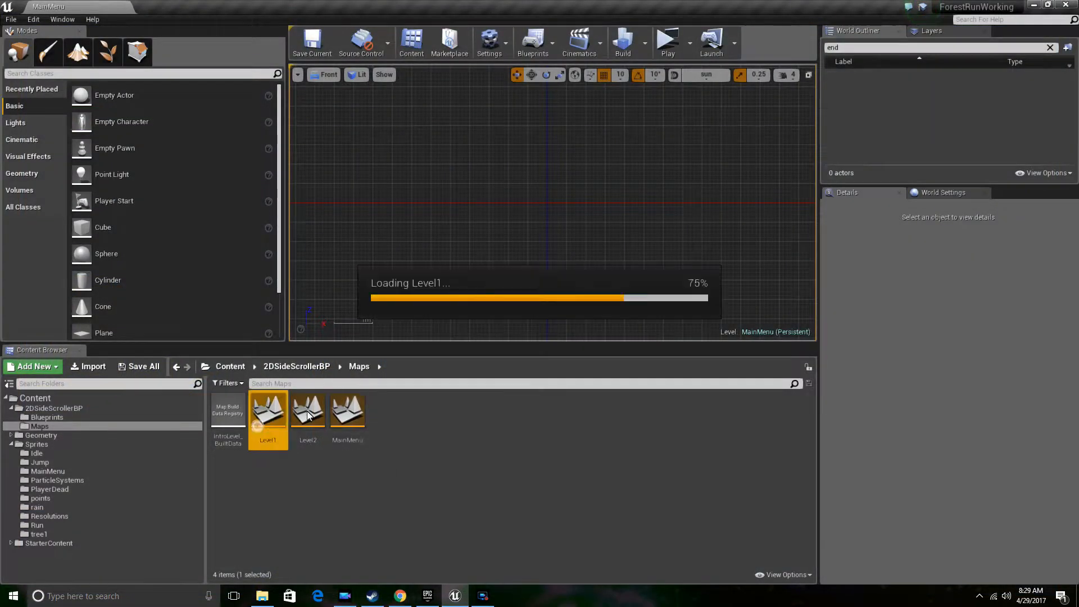
double_click(267, 411)
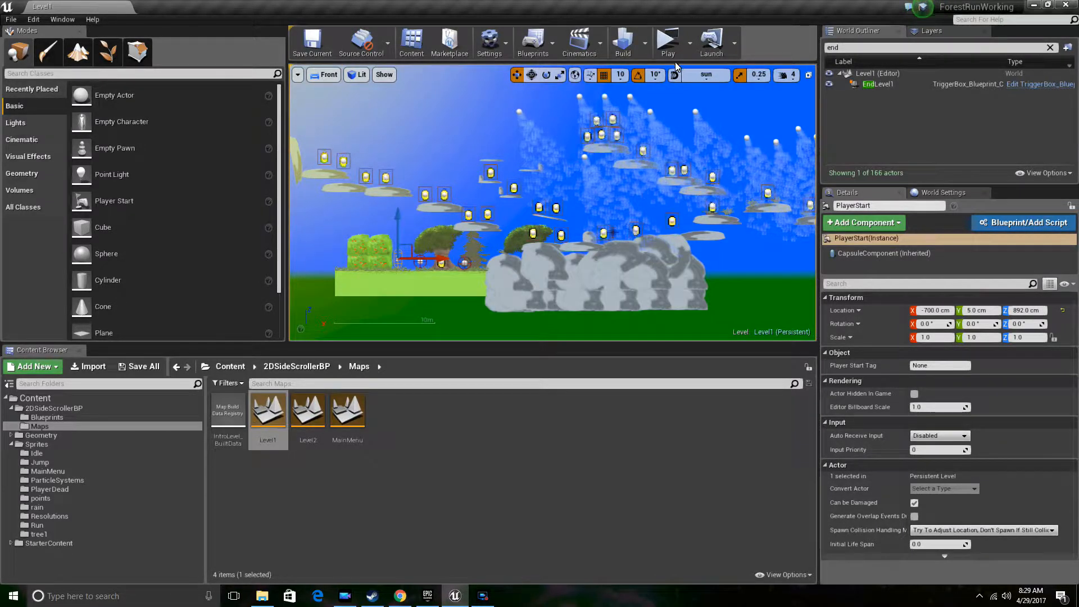
double_click(347, 406)
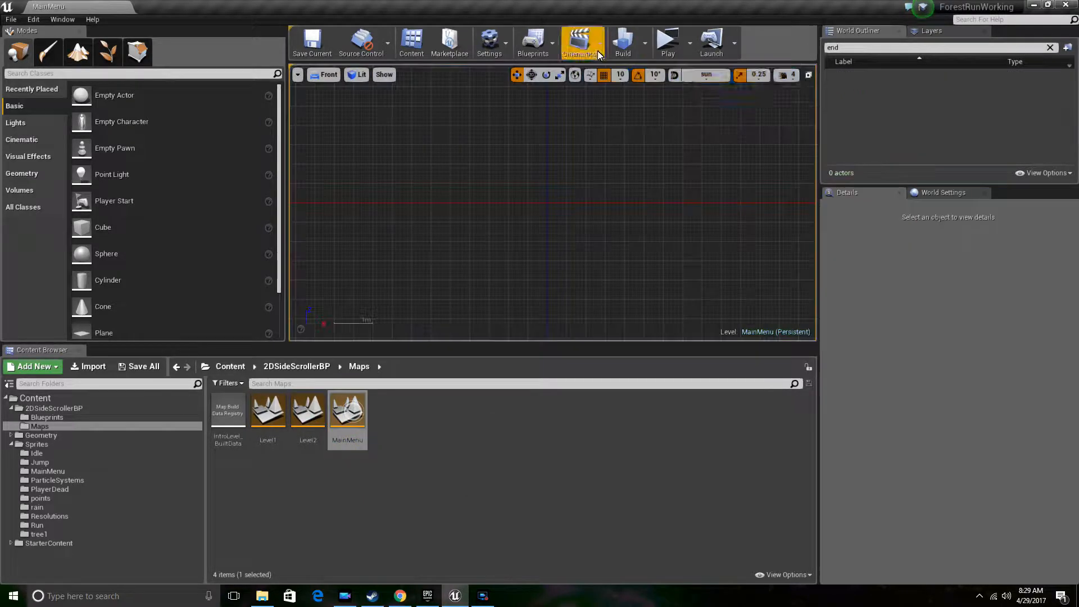
Launch the game and choose Start Game to play Level 1 to its finish screen.
click(667, 41)
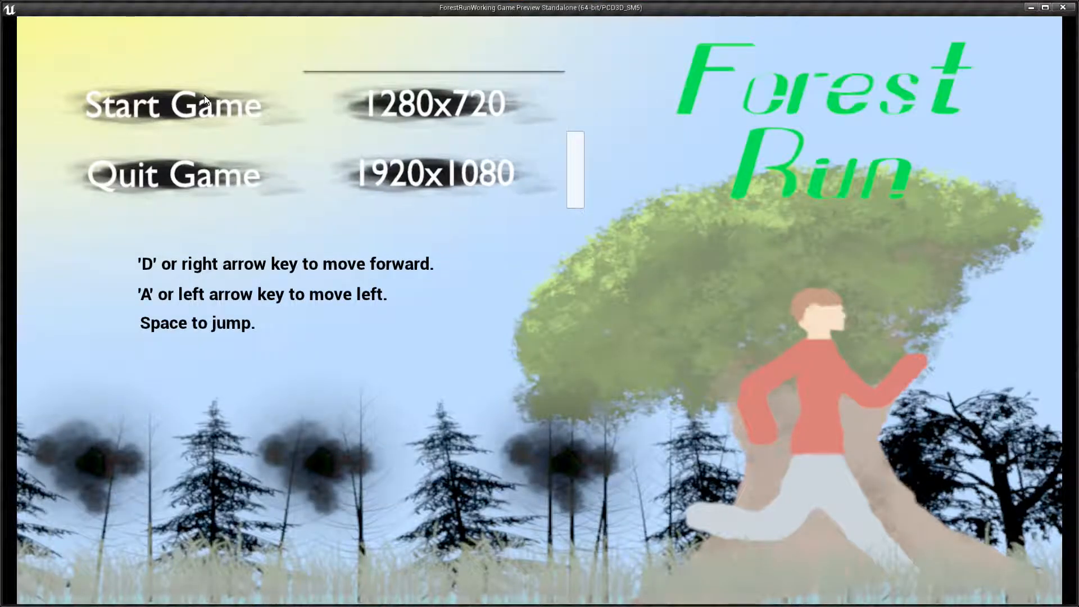
click(173, 104)
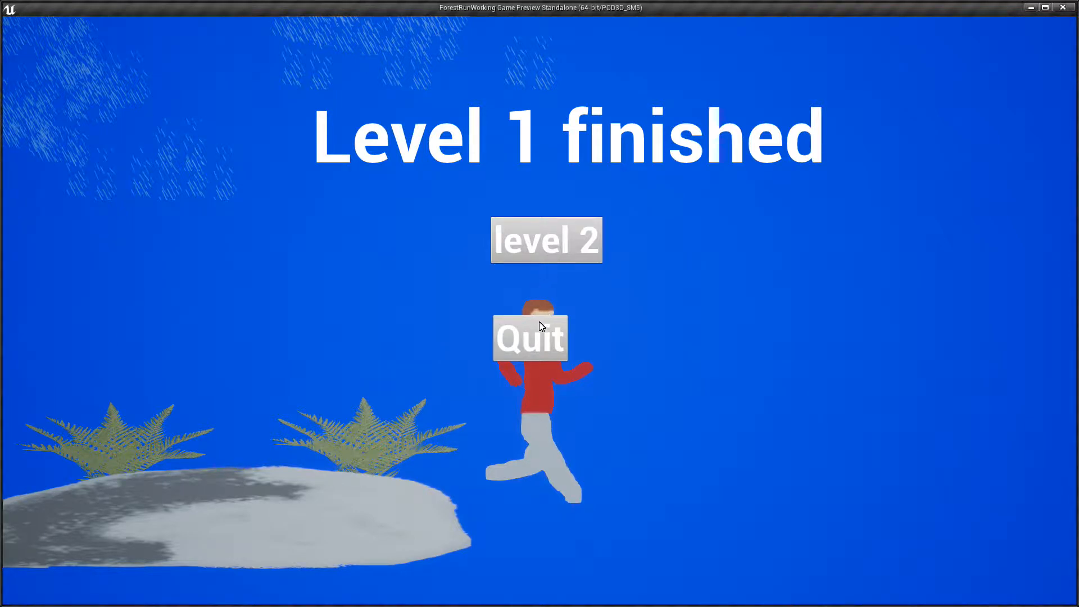
mouse_move(543, 309)
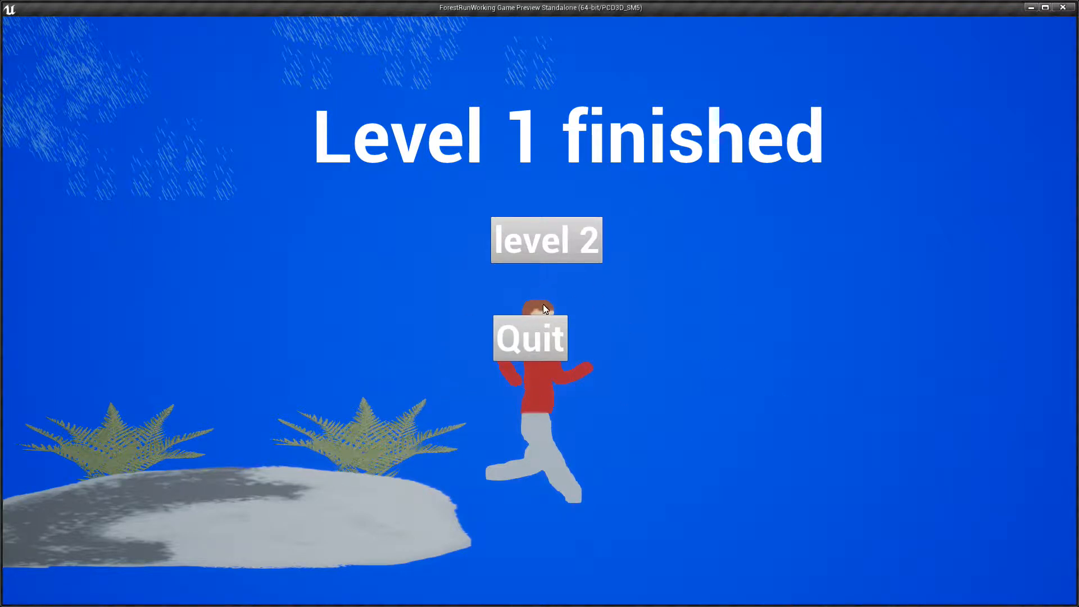
mouse_move(516, 247)
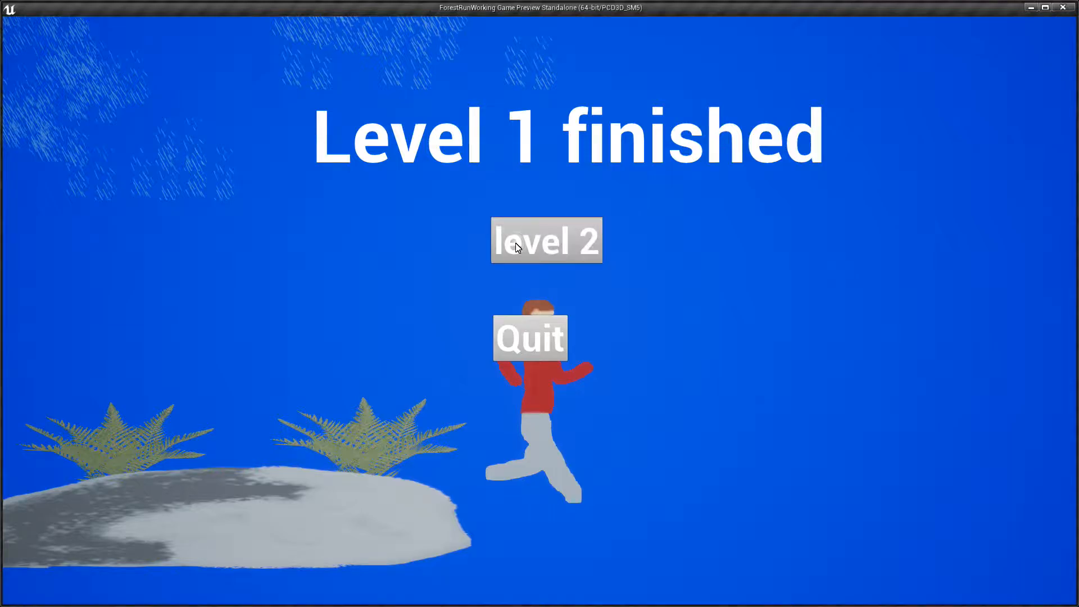
Play level 2 to its finish screen offering level 3, then quit to the editor.
click(546, 240)
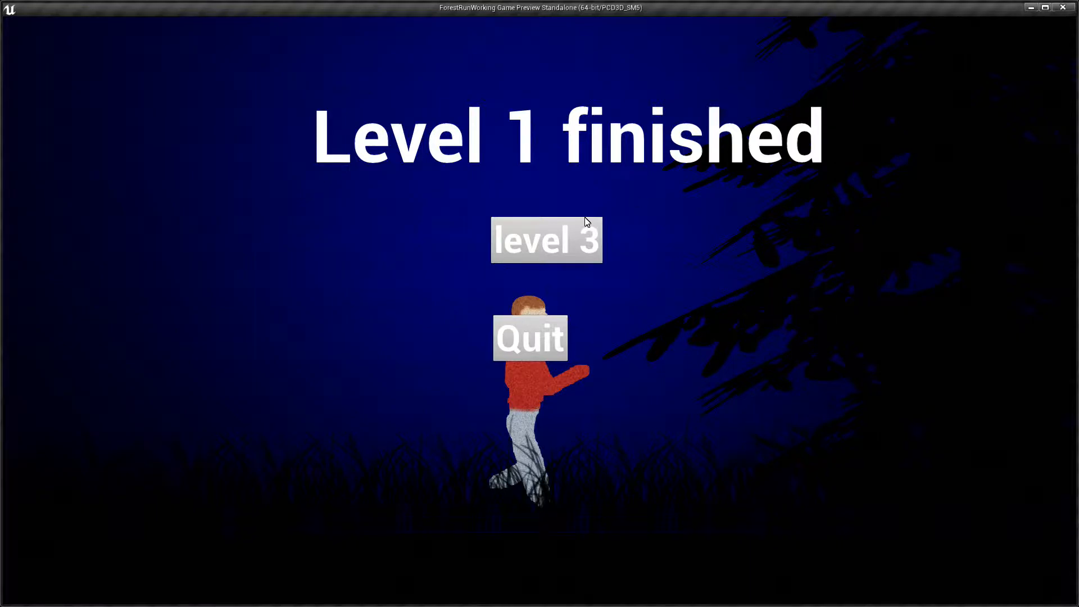
mouse_move(524, 342)
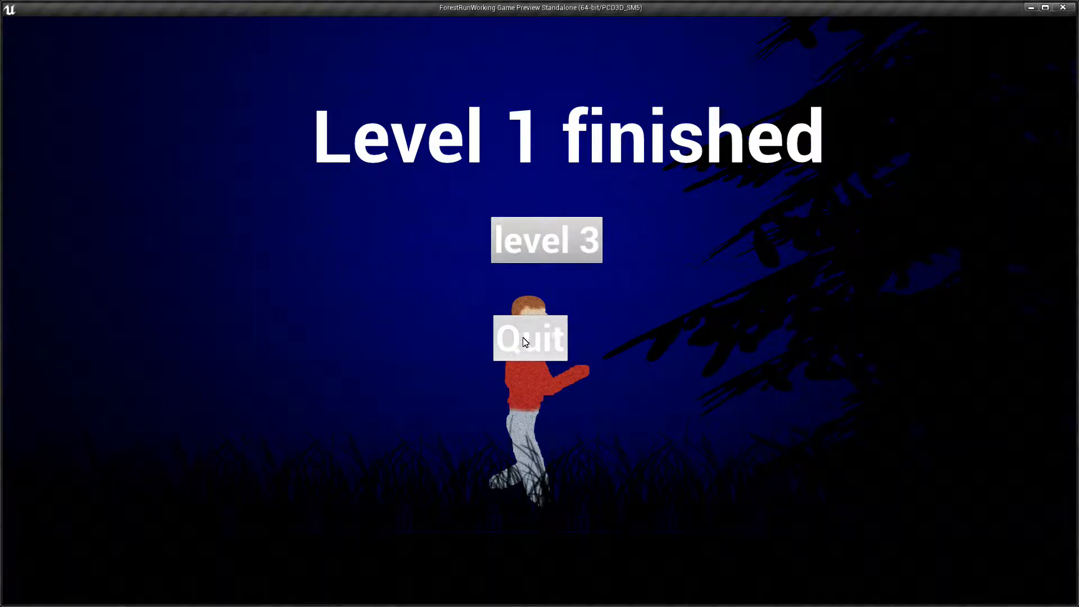
click(530, 337)
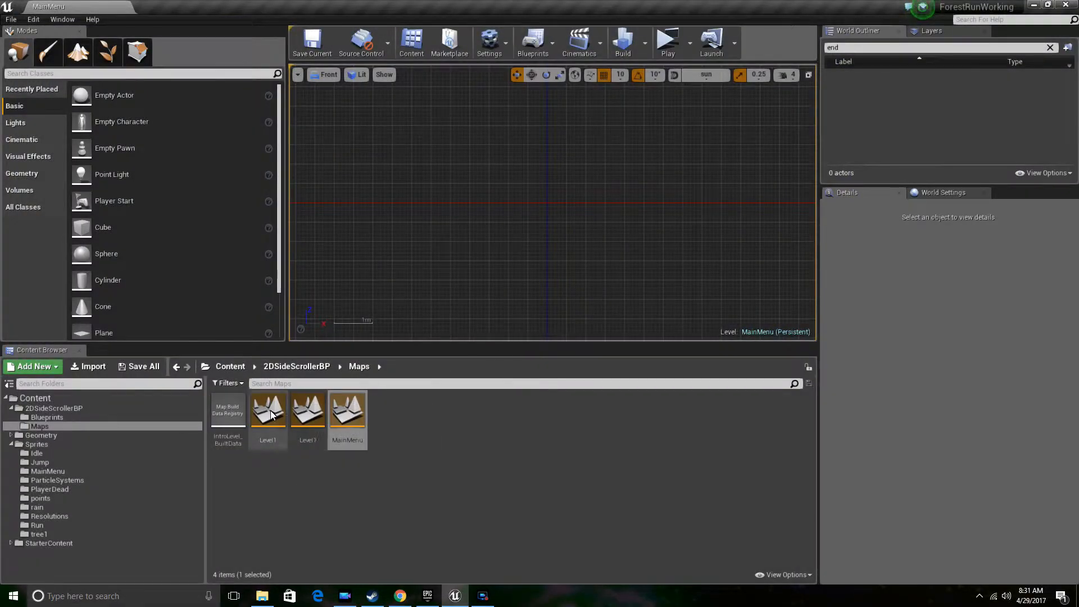
double_click(267, 407)
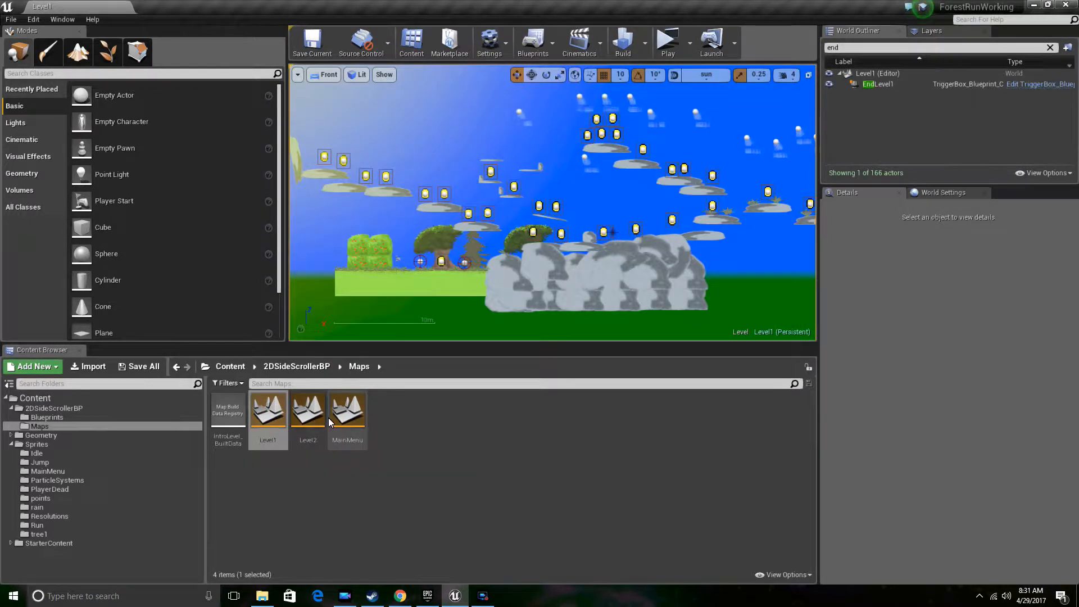
mouse_move(347, 409)
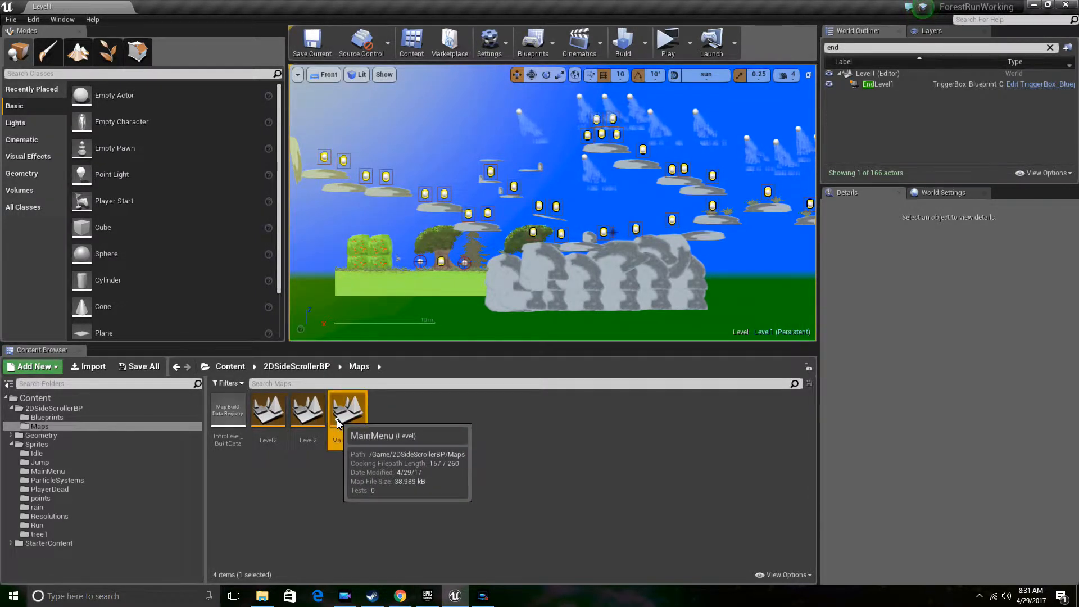
double_click(347, 410)
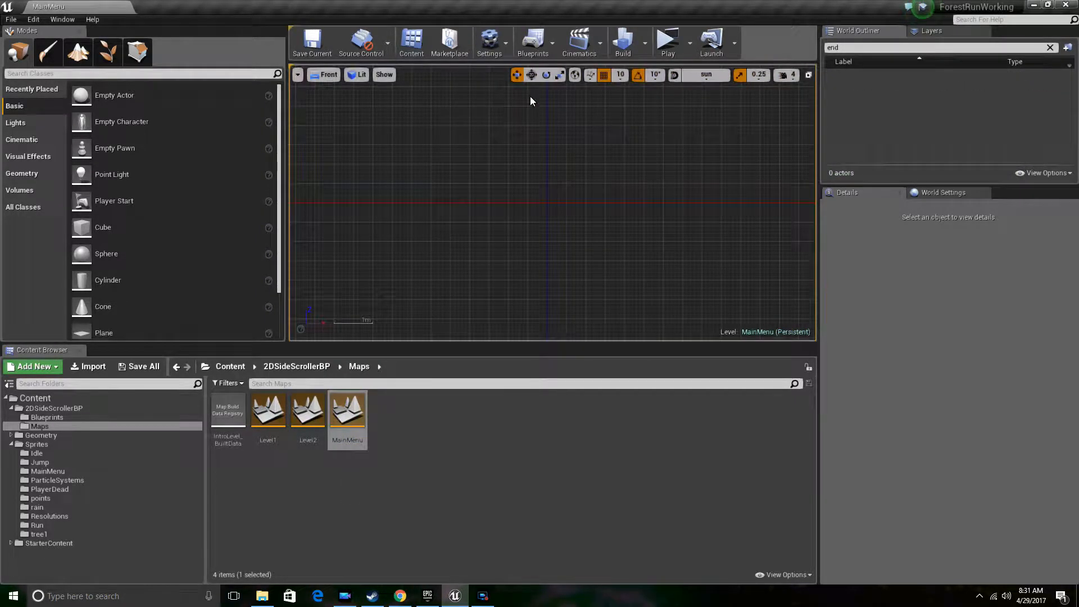
click(532, 41)
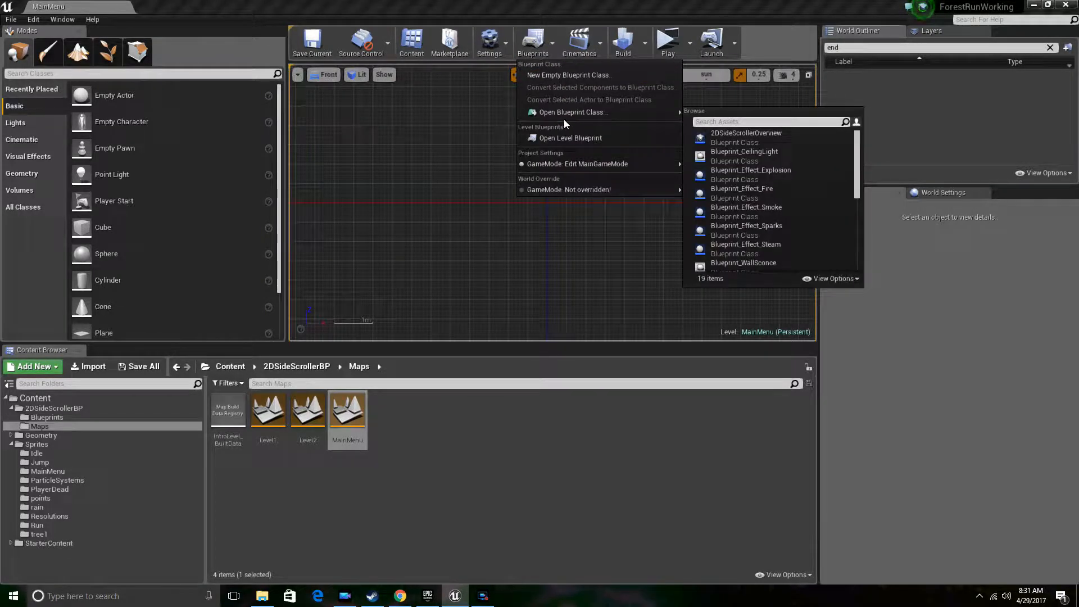
click(570, 137)
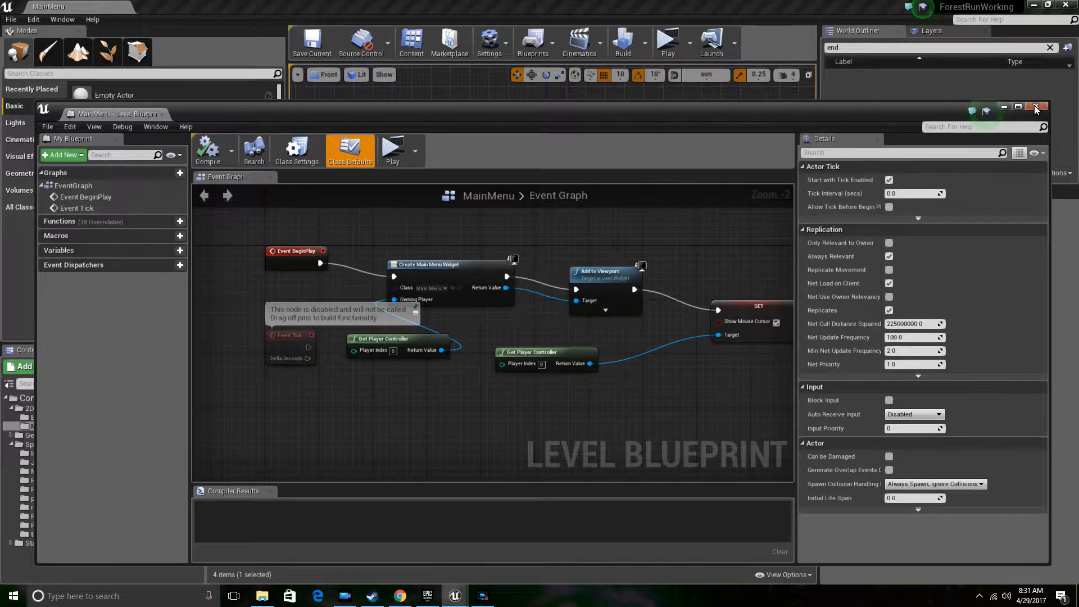
click(1036, 108)
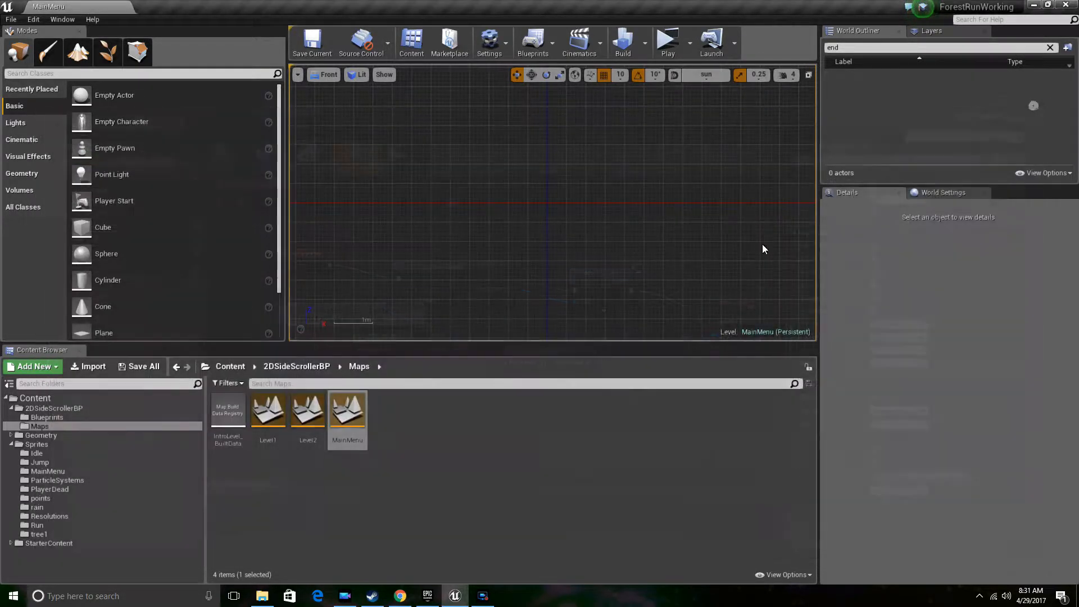
Inspect the Quit Game button, button box and background, then view the OnClicked handlers.
click(47, 416)
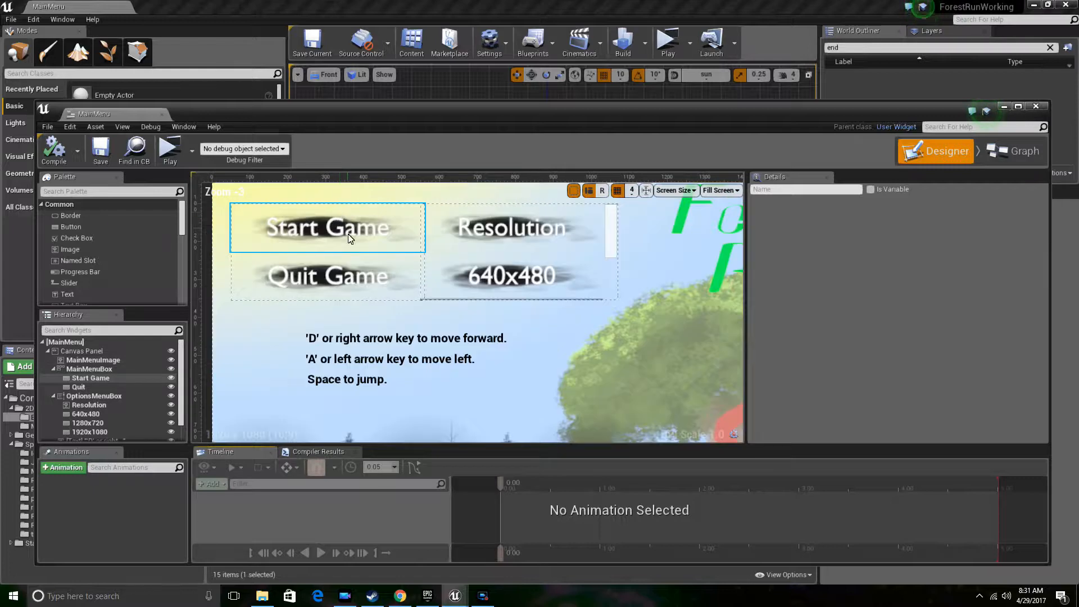
click(327, 276)
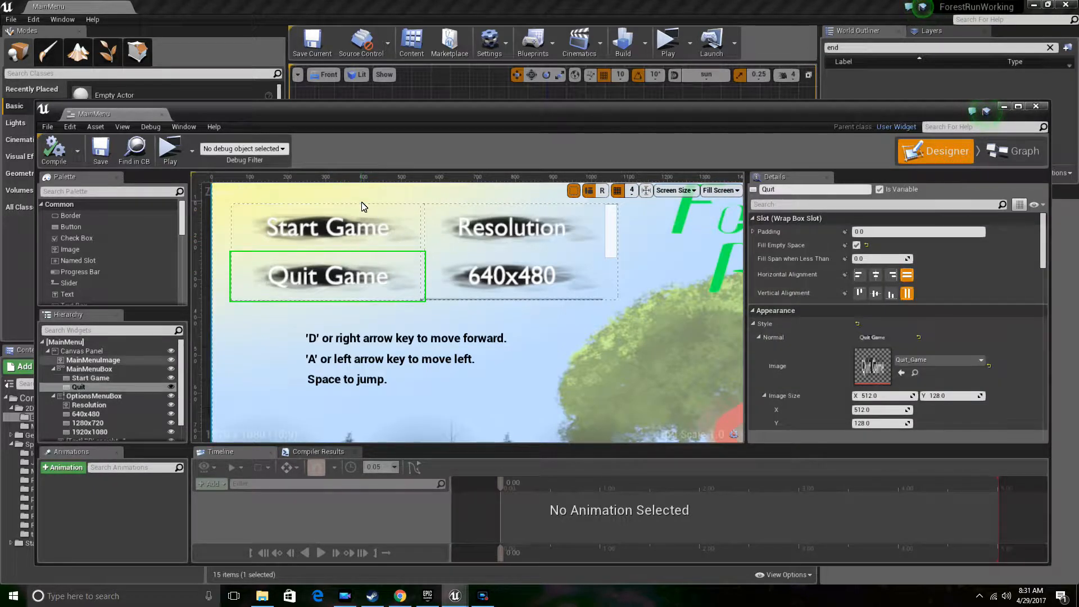
click(89, 369)
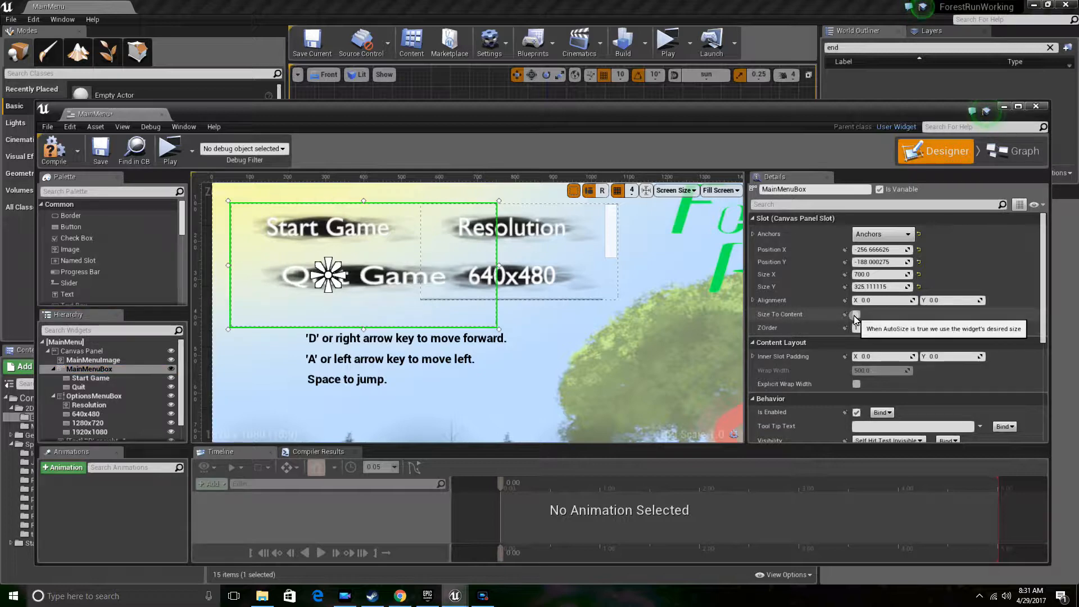
click(866, 314)
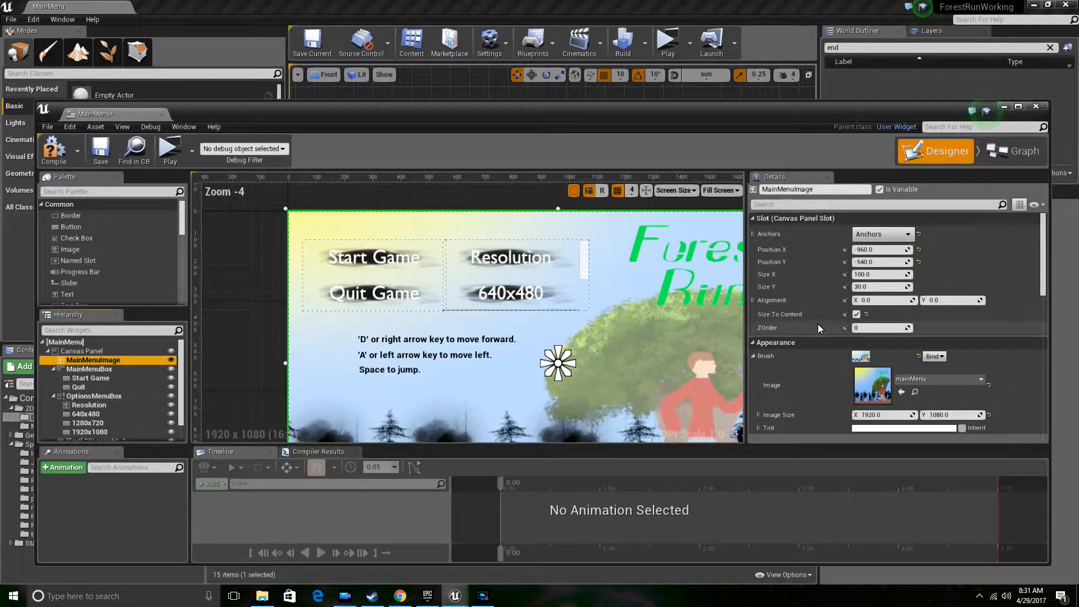
mouse_move(856, 316)
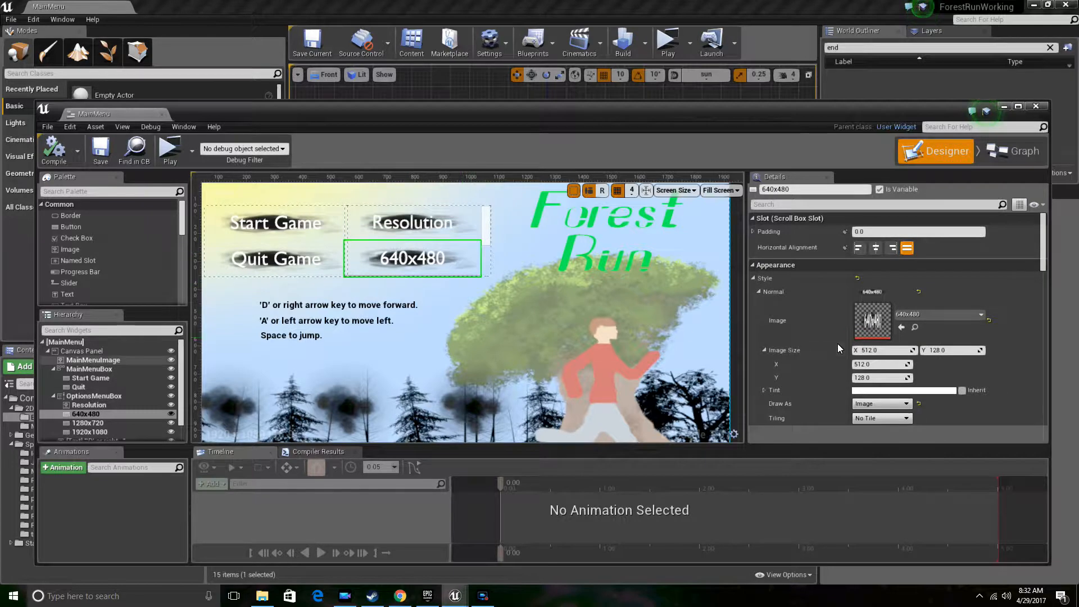
scroll(down, 3)
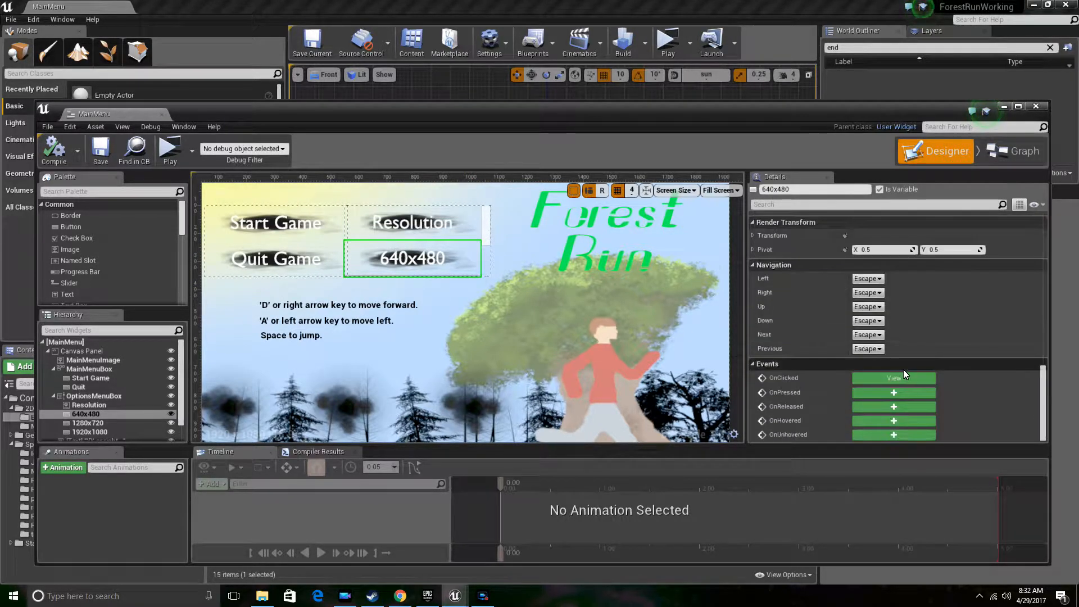
click(1012, 151)
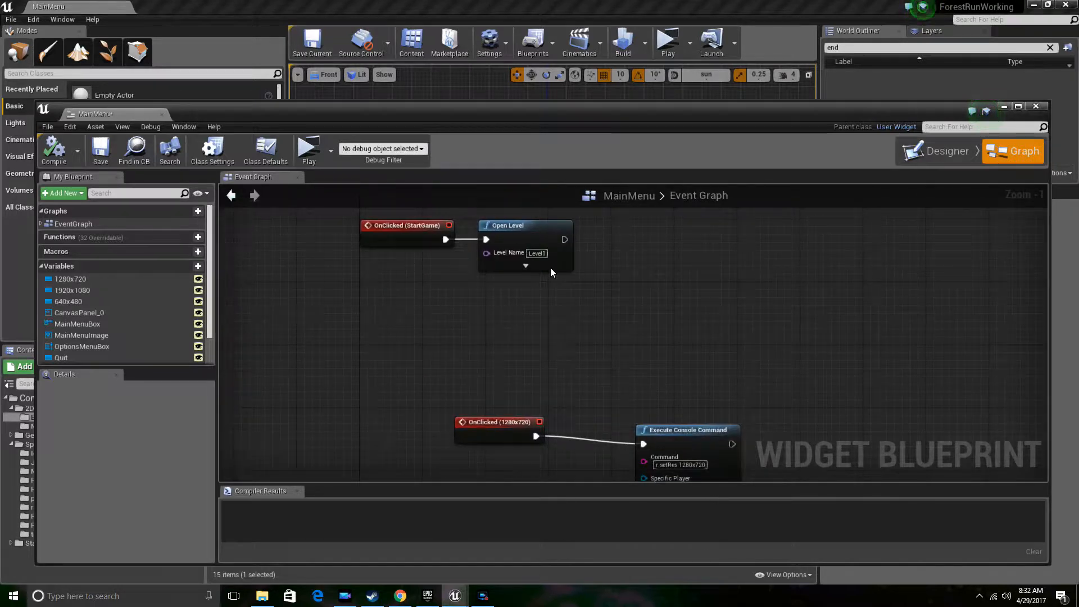
Drag the OnClicked (StartGame) node to a new spot in the event graph.
drag(406, 225, 359, 232)
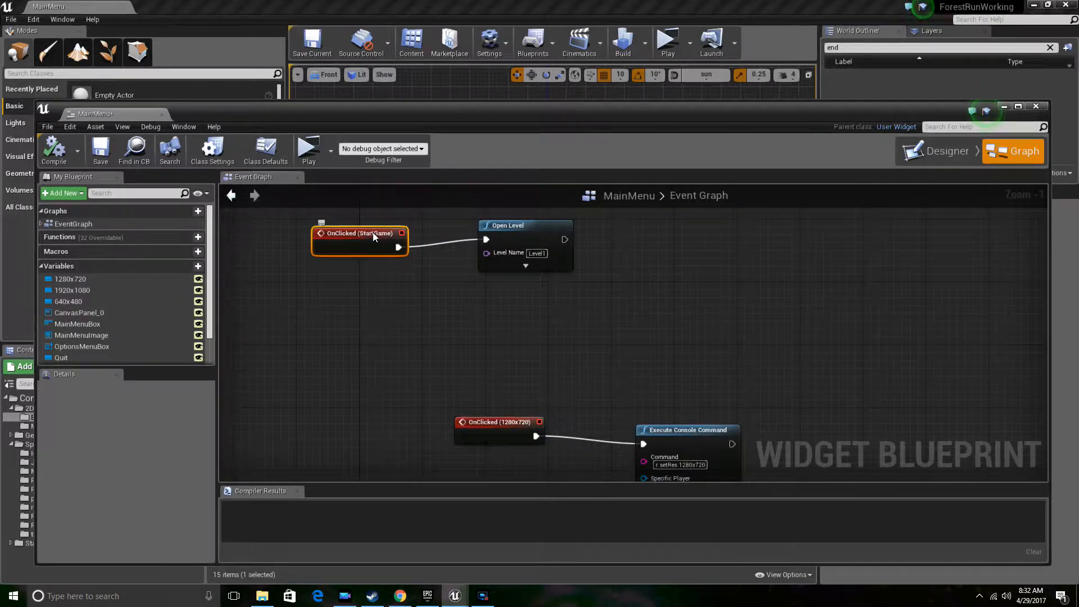
mouse_move(512, 326)
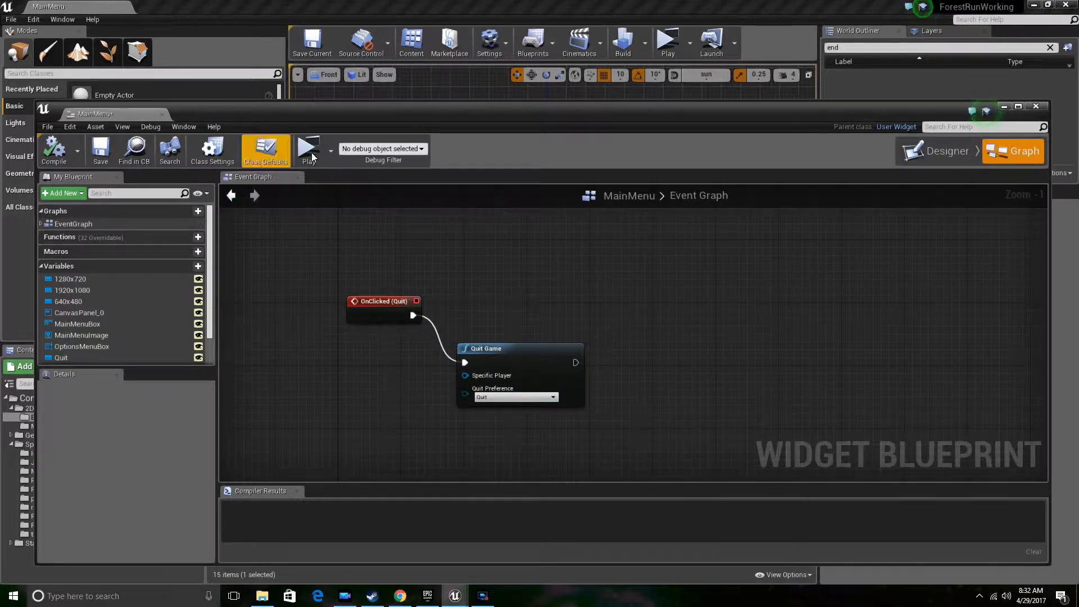
mouse_move(946, 151)
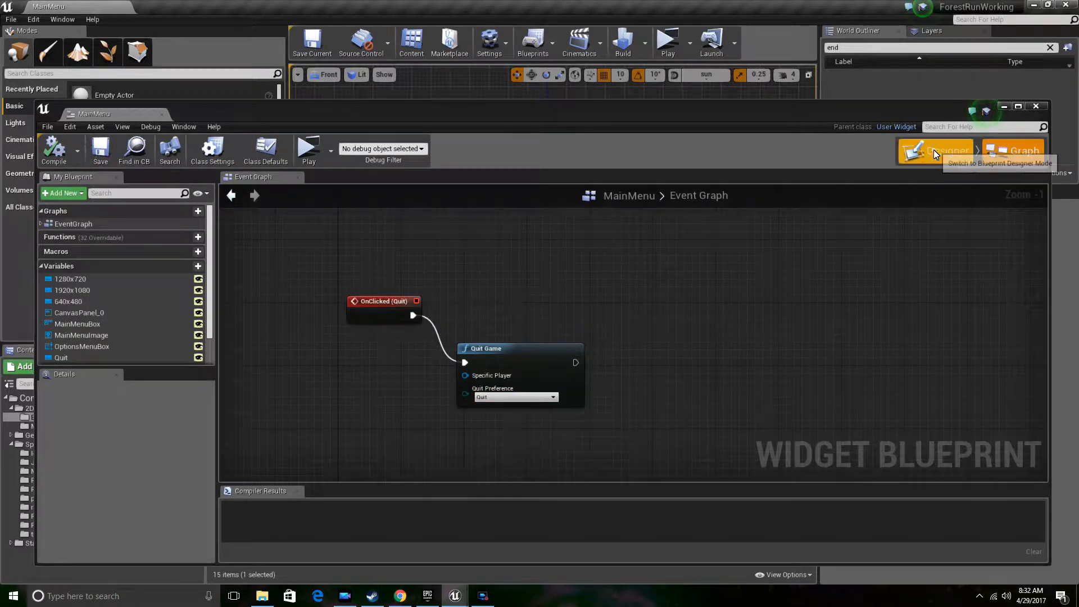
Review the 640x480 and Start Game buttons in Designer, then open the PlayerCharacter blueprint.
click(935, 151)
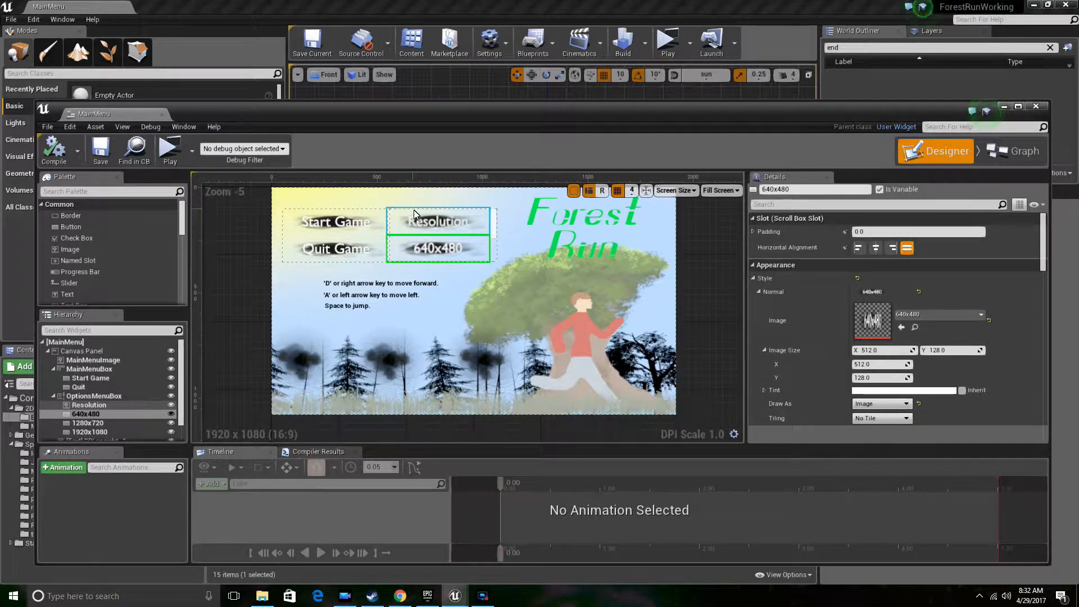
mouse_move(467, 242)
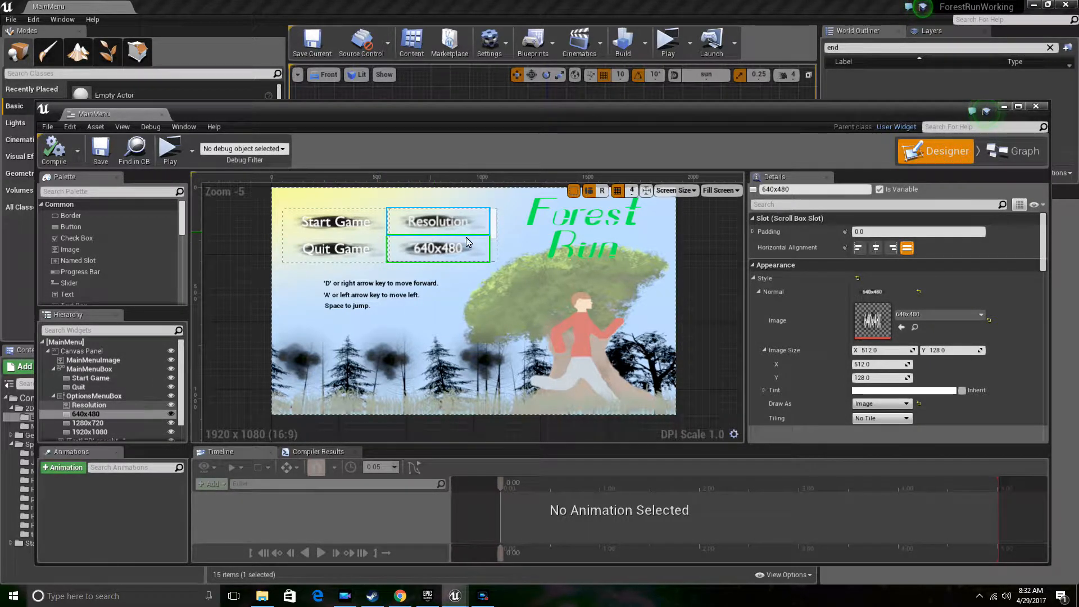
click(438, 248)
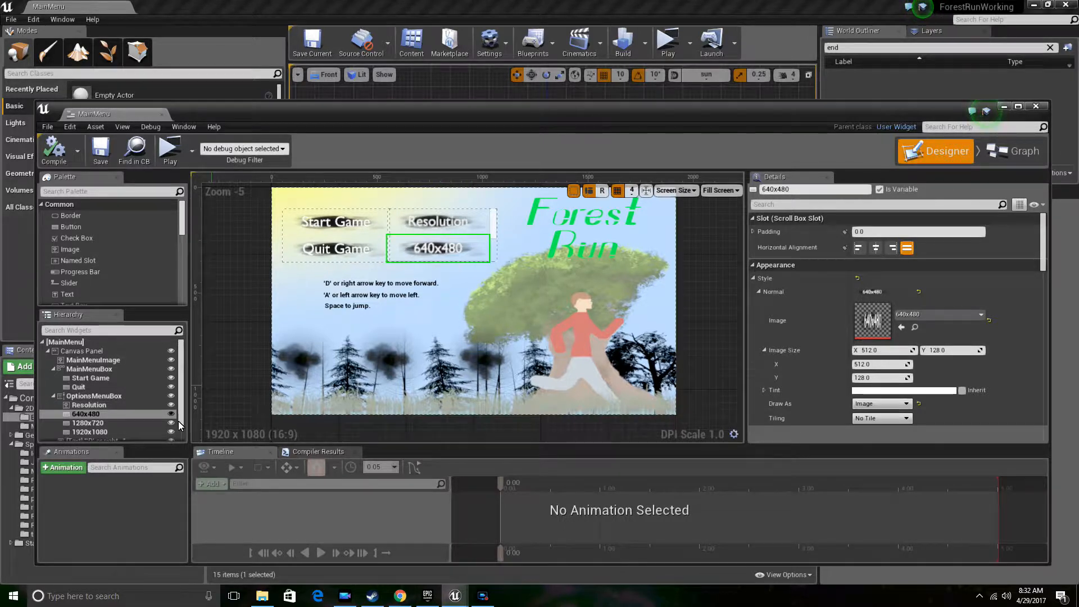
click(93, 395)
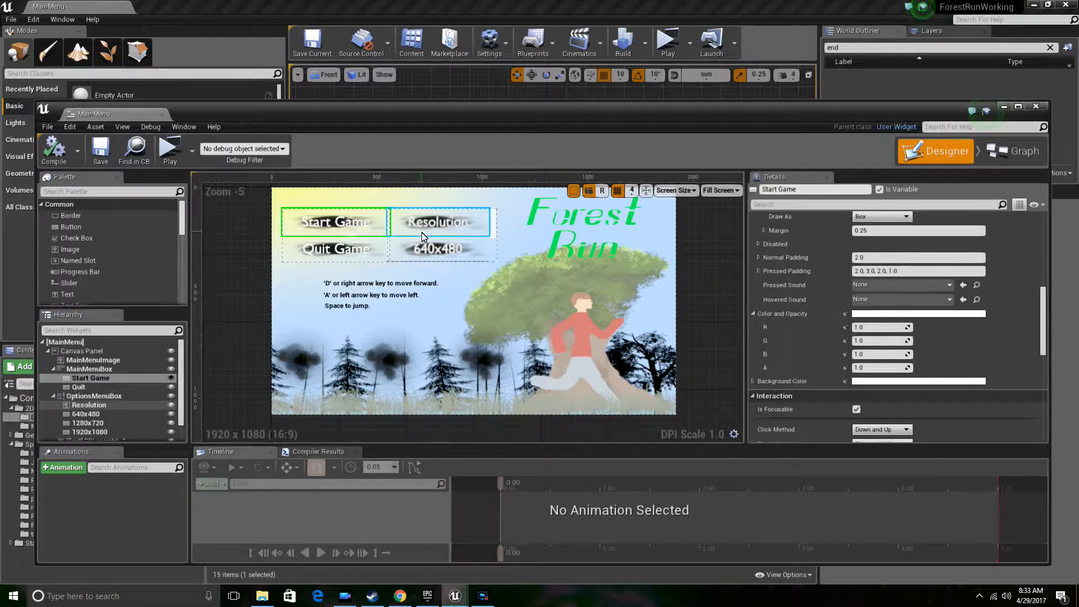
click(438, 249)
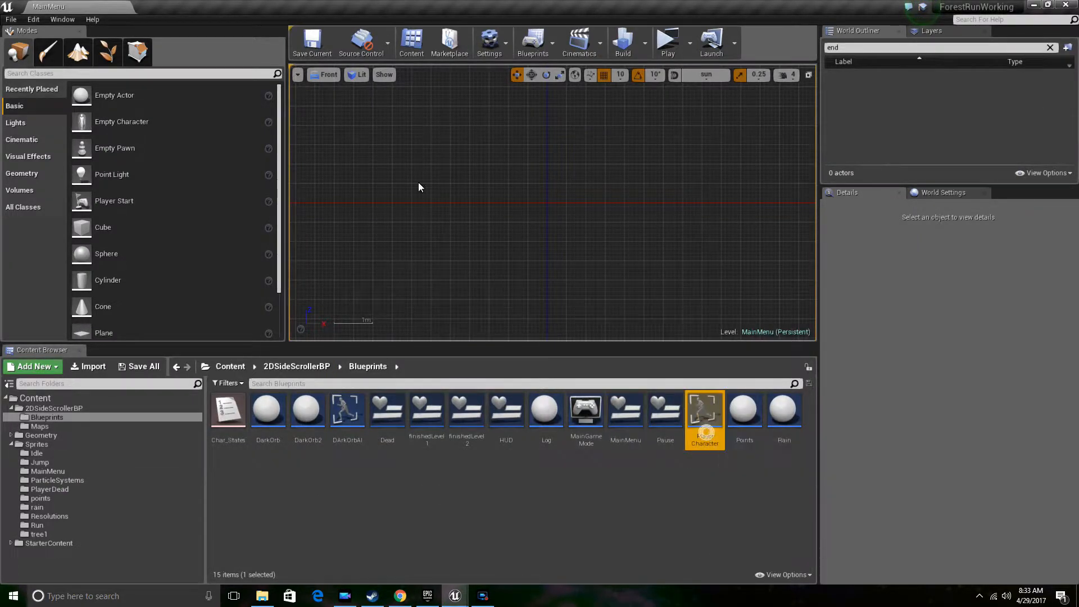
double_click(704, 410)
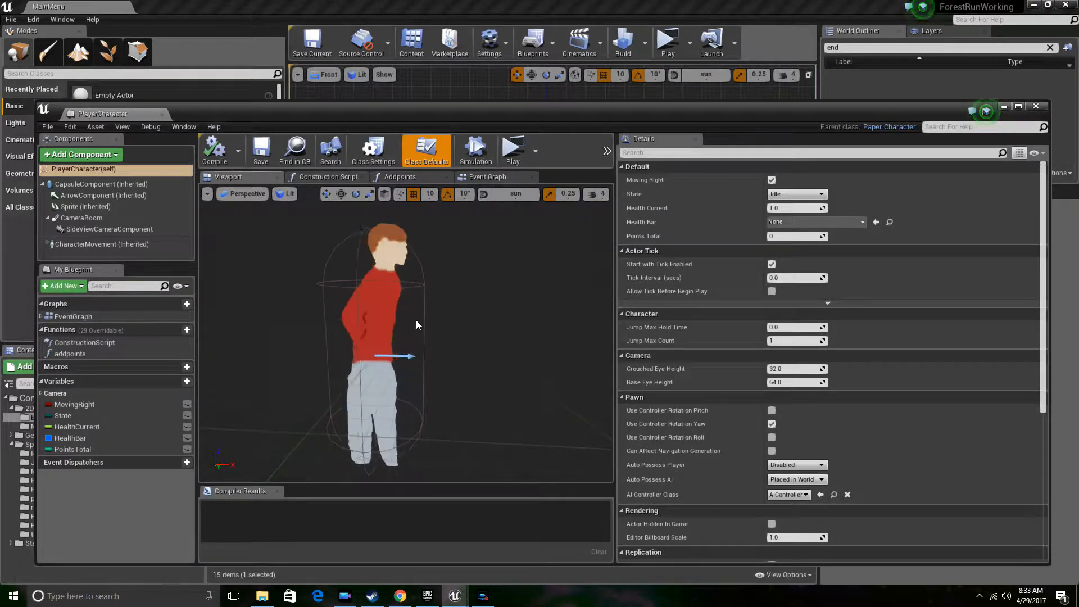
Check the CapsuleComponent, SideViewCameraComponent and CameraBoom details, then close PlayerCharacter.
click(101, 184)
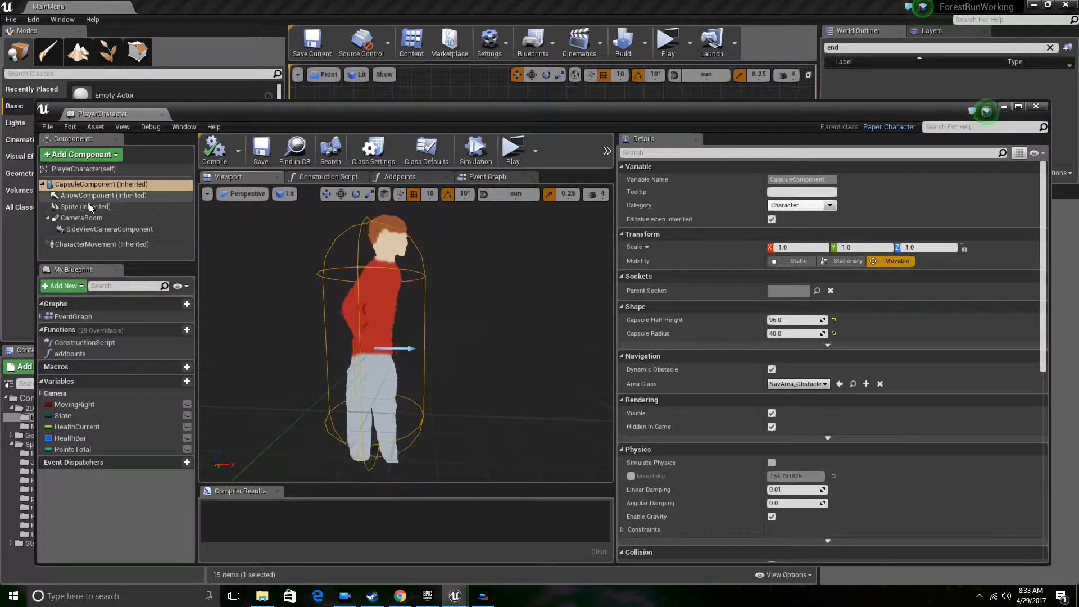
click(109, 229)
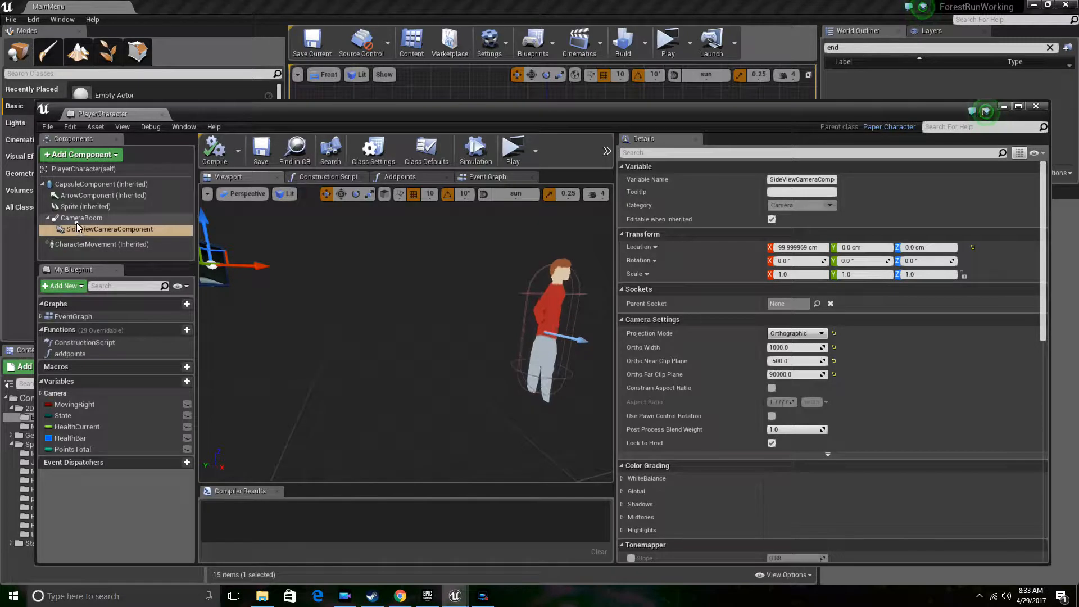
click(80, 218)
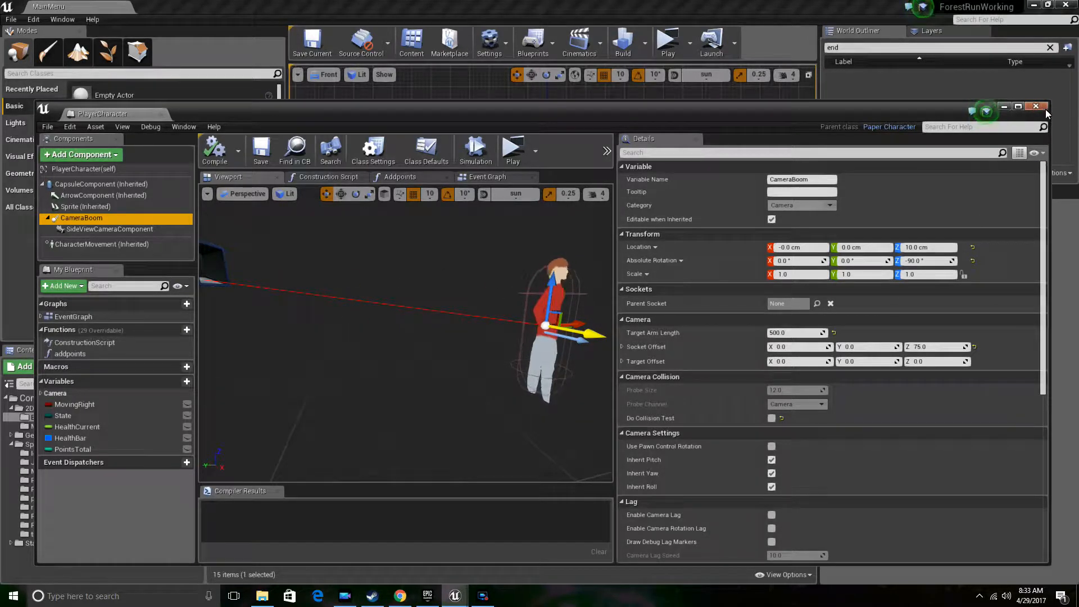
click(1035, 106)
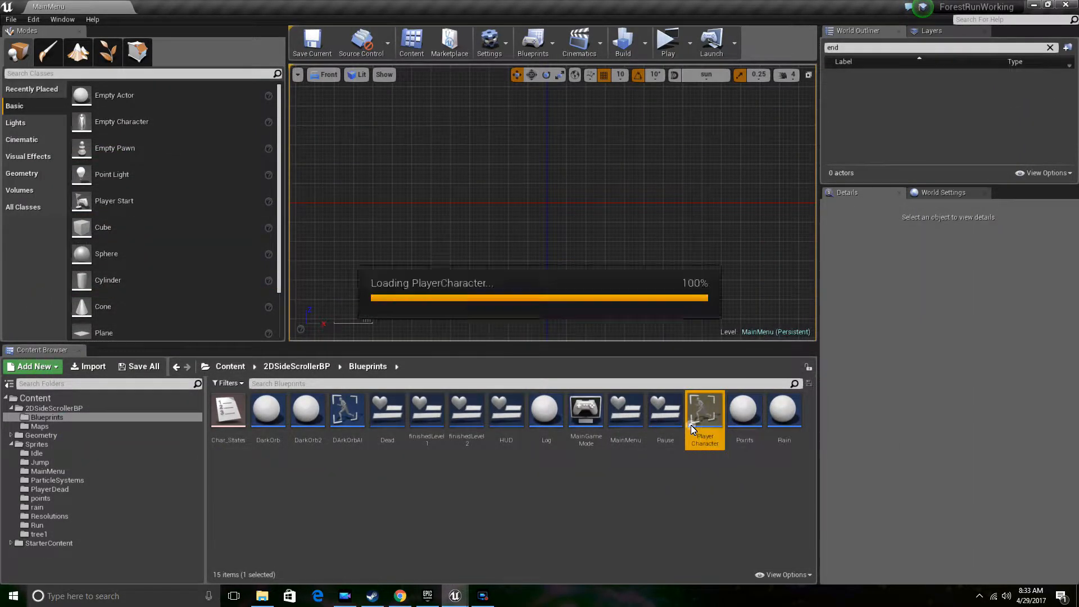
Reopen PlayerCharacter and select the InputAxis MoveRight node in its event graph.
double_click(705, 413)
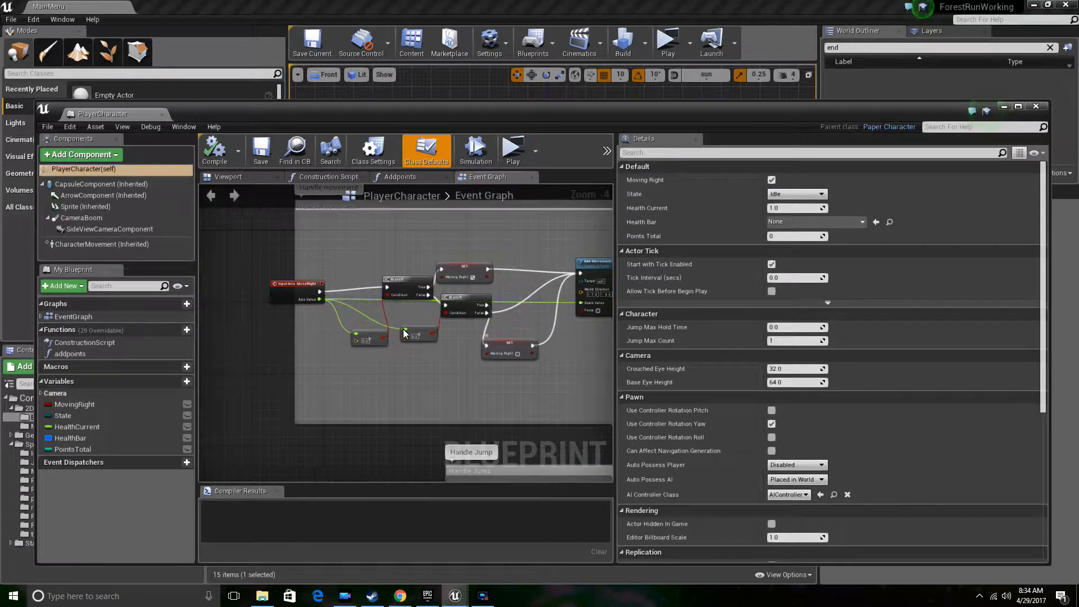
click(249, 278)
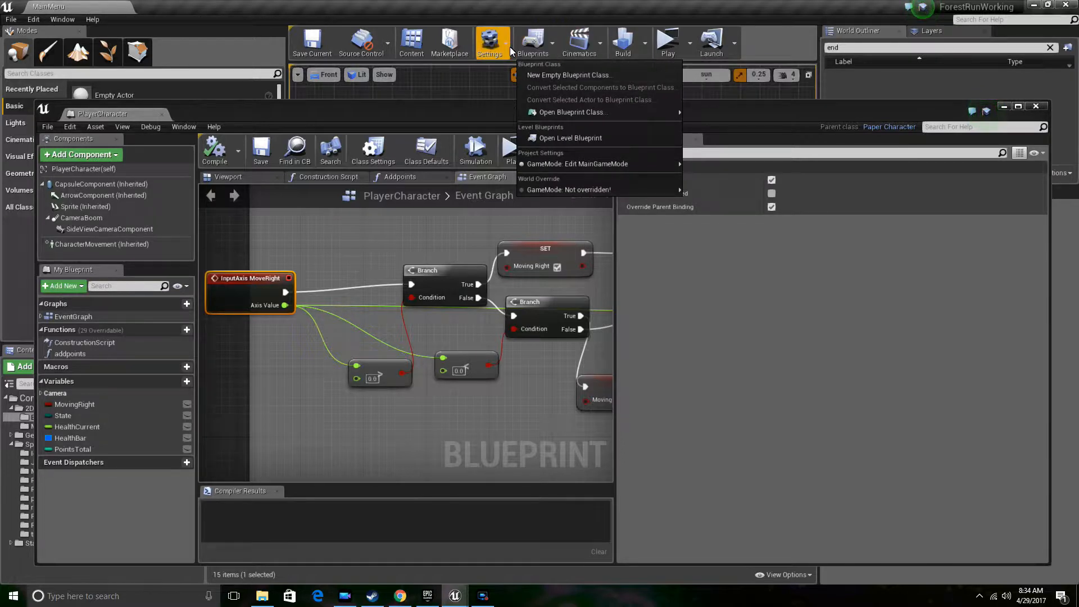
Search Project Settings for 'input' and review the Jump and MoveRight mappings.
click(542, 153)
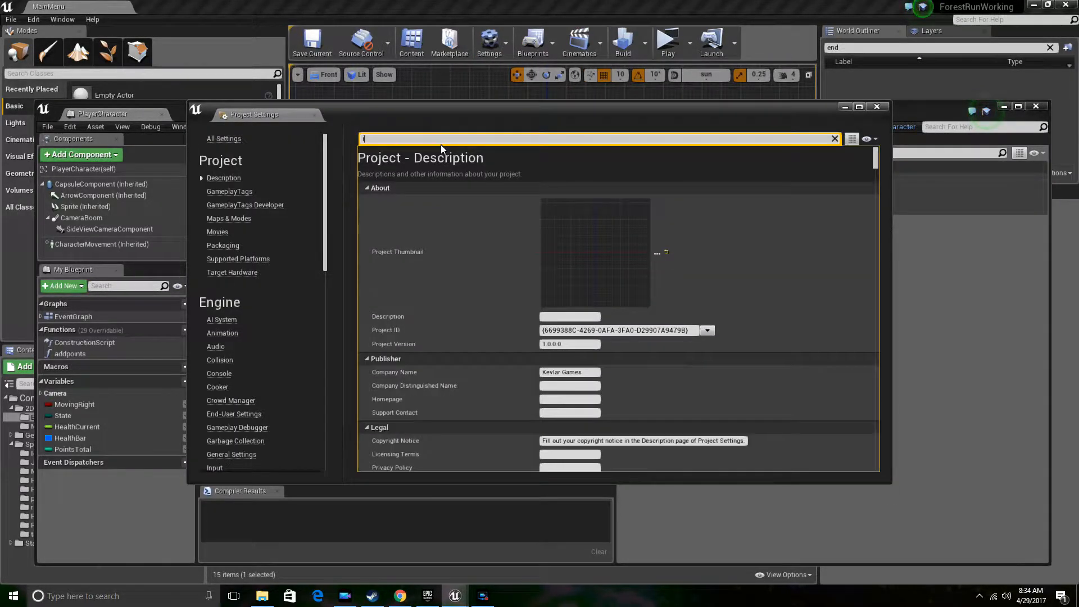
text(nput)
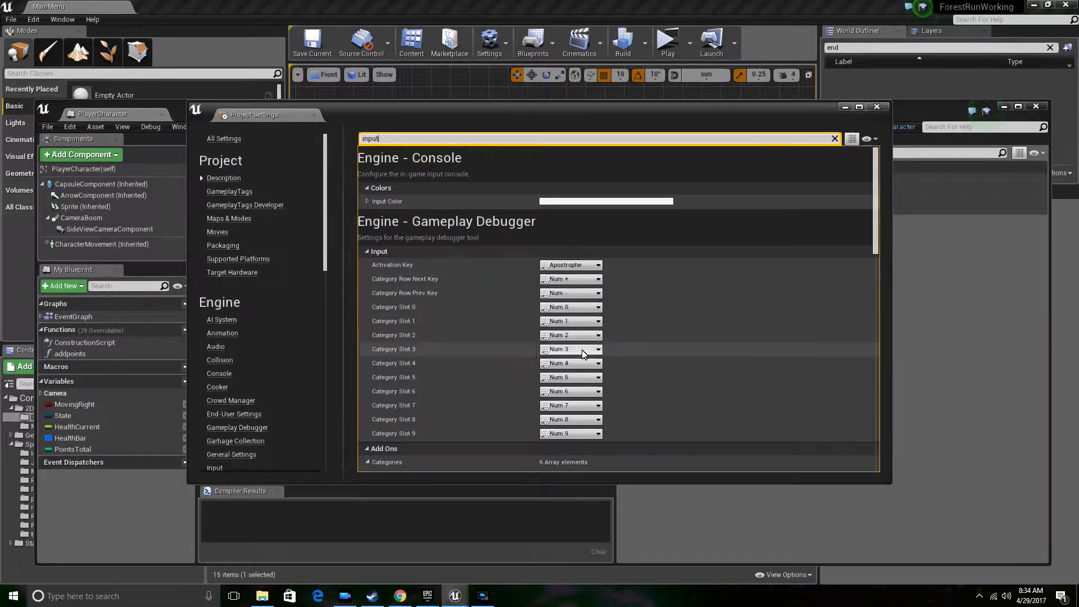
scroll(down, 3)
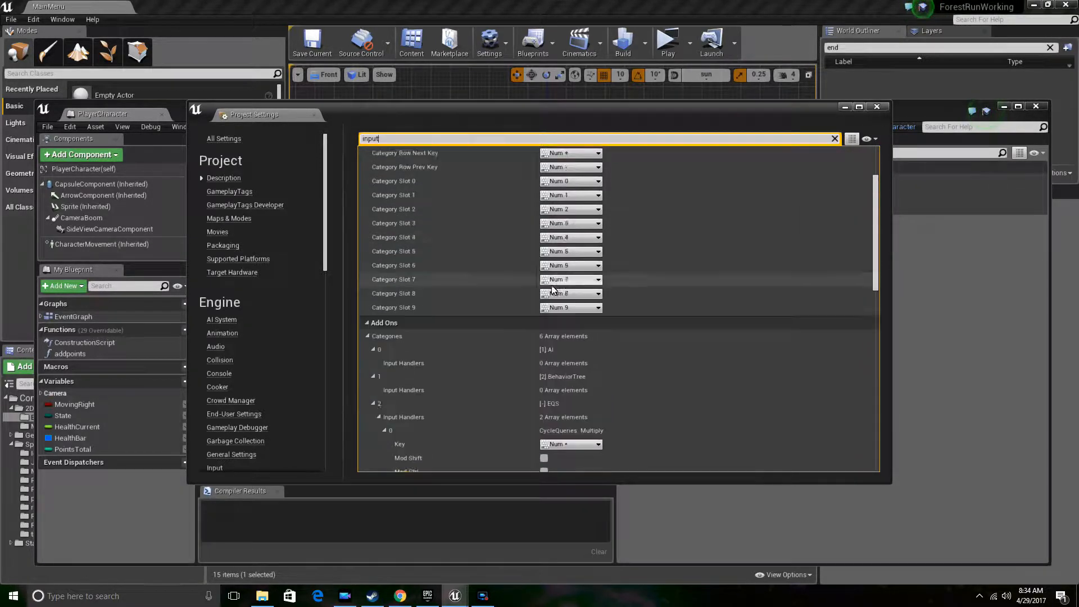
scroll(down, 3)
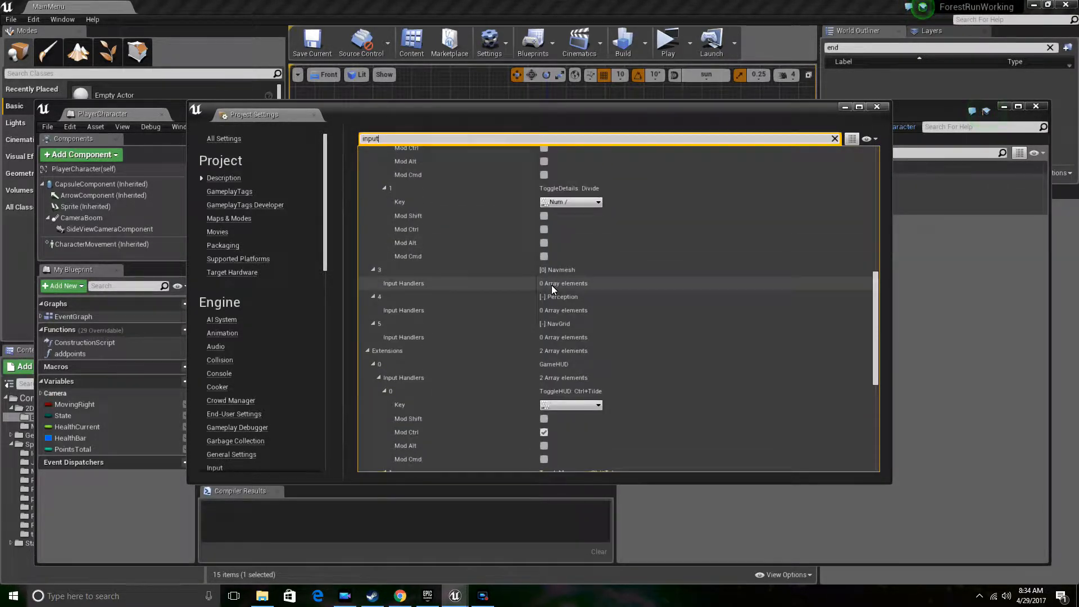
scroll(down, 3)
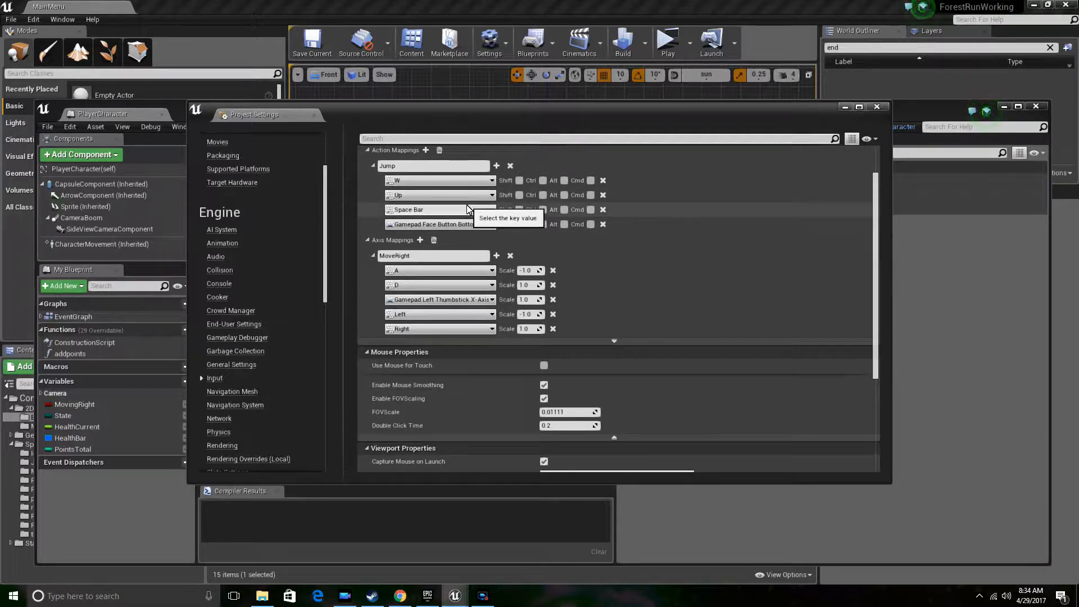
mouse_move(432, 202)
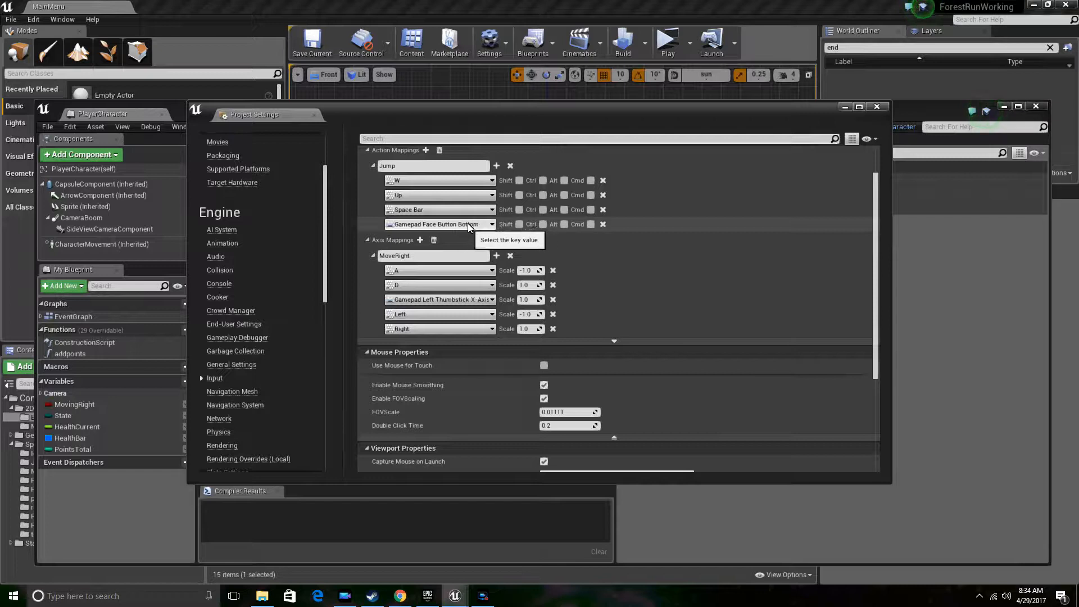
scroll(down, 3)
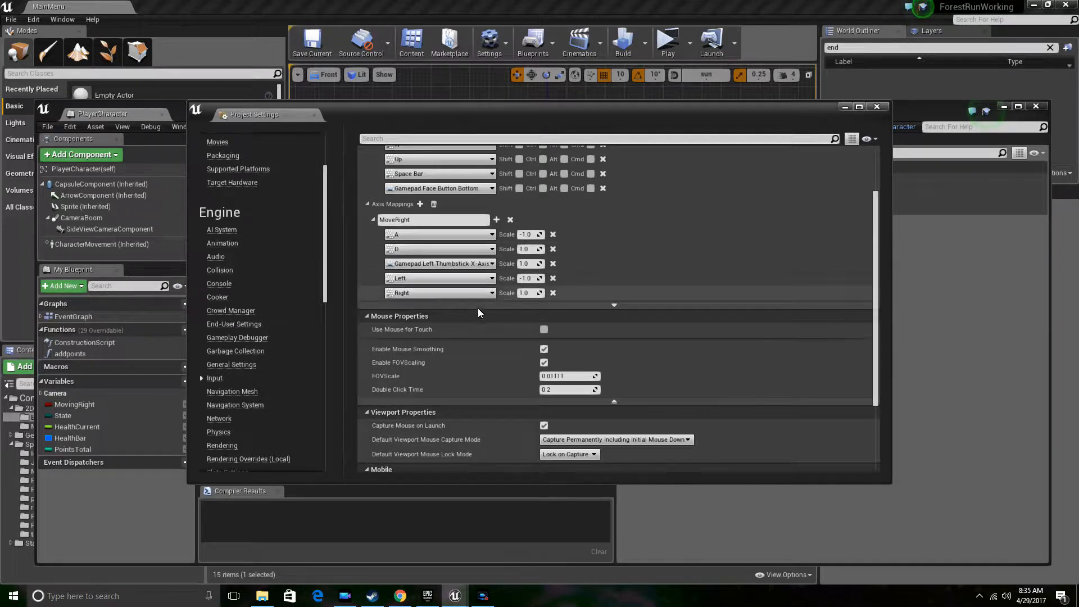
mouse_move(612, 405)
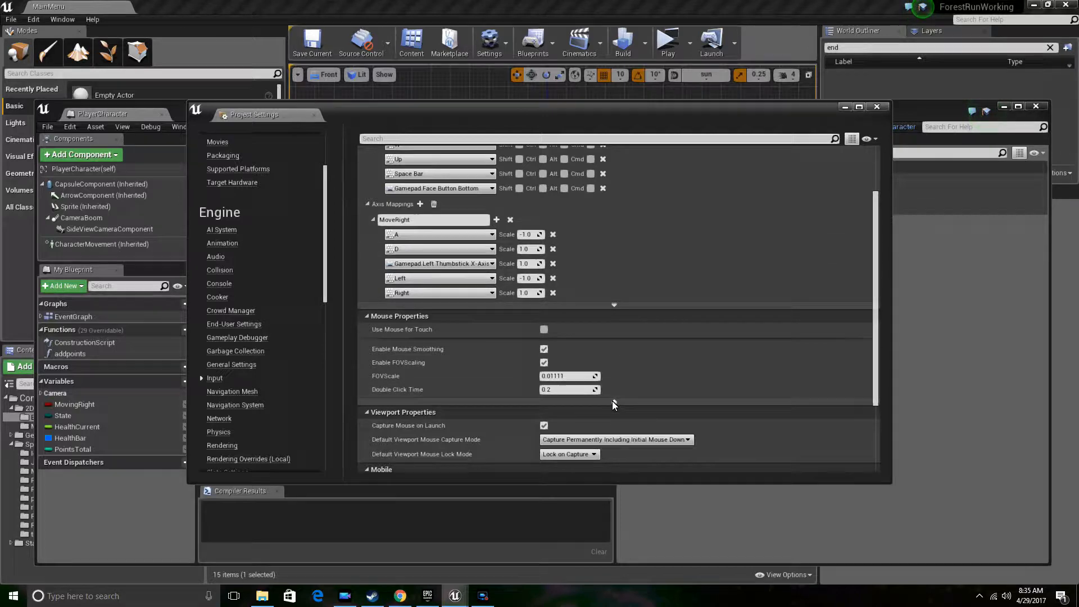
scroll(down, 3)
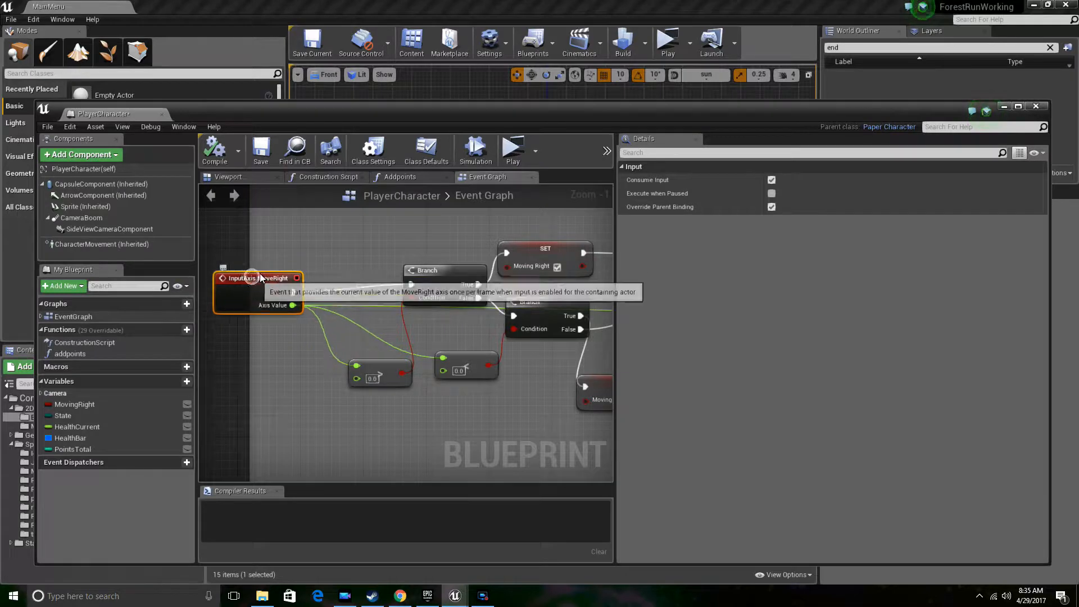
scroll(down, 3)
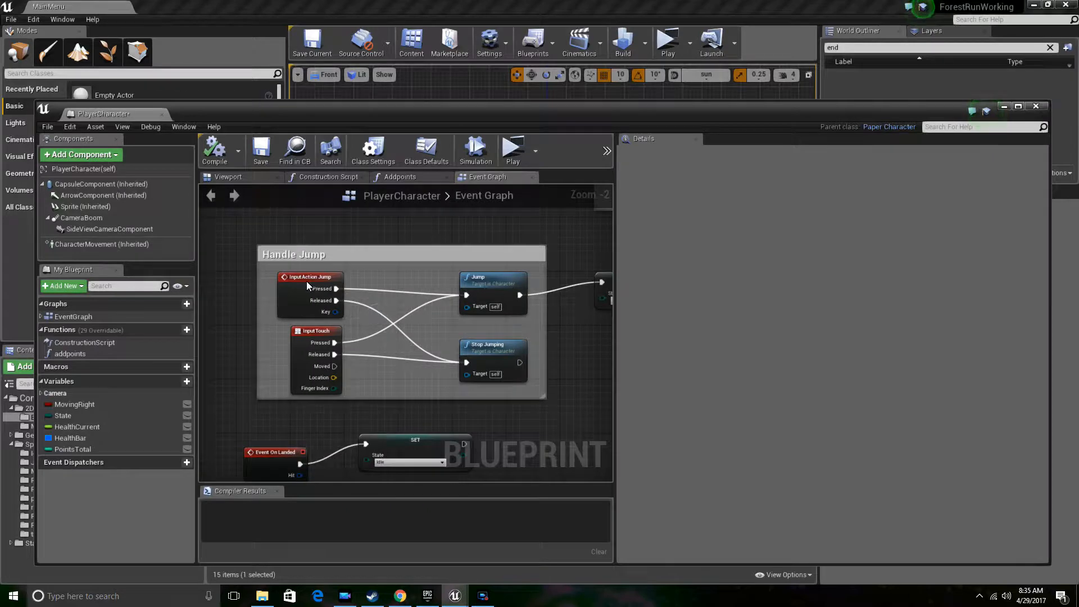
click(310, 277)
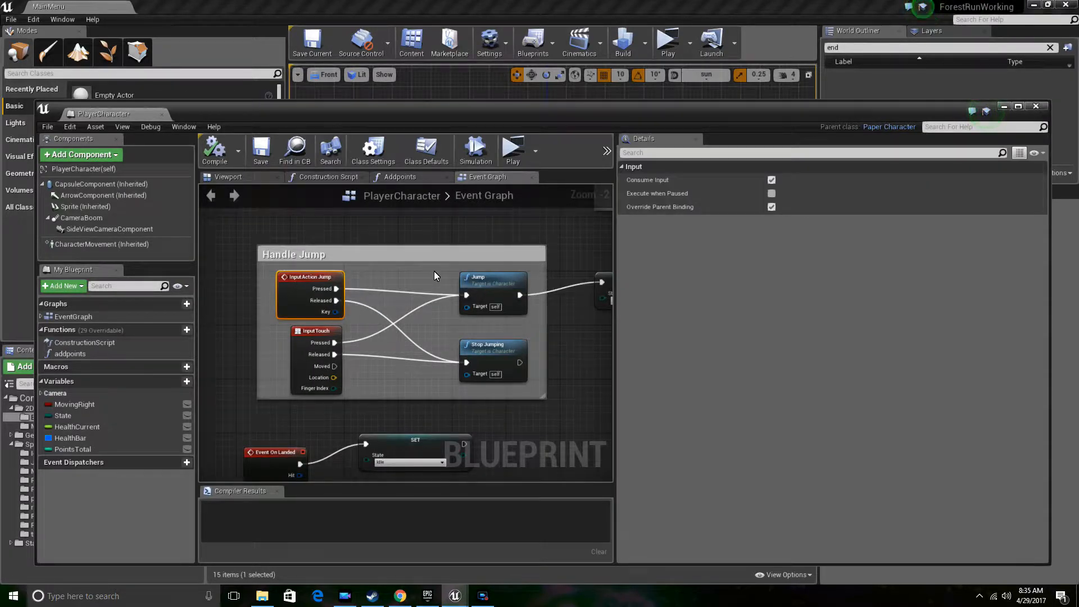
mouse_move(534, 41)
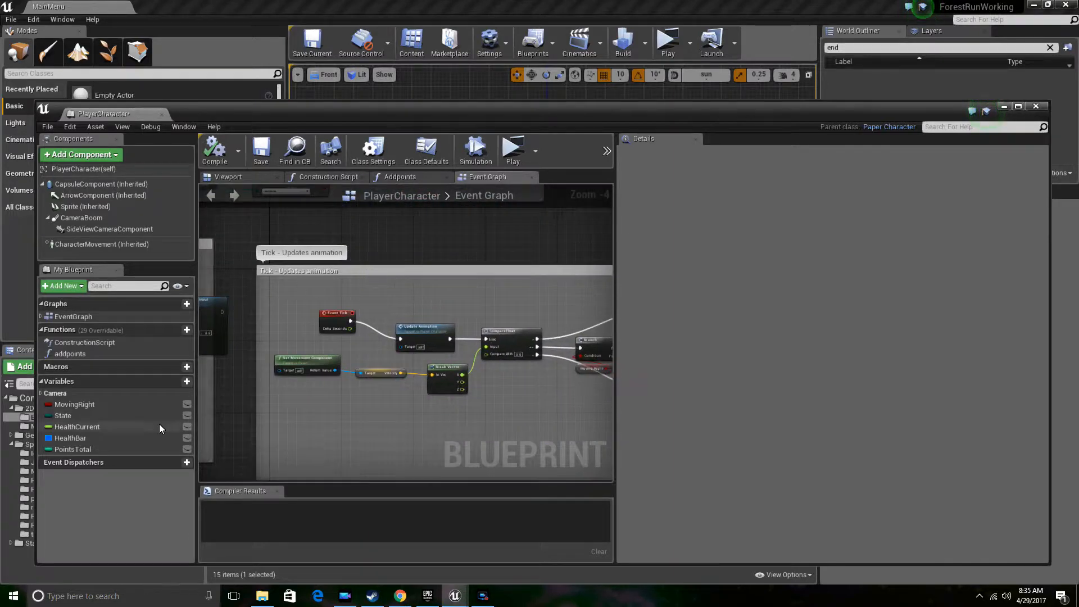
click(63, 414)
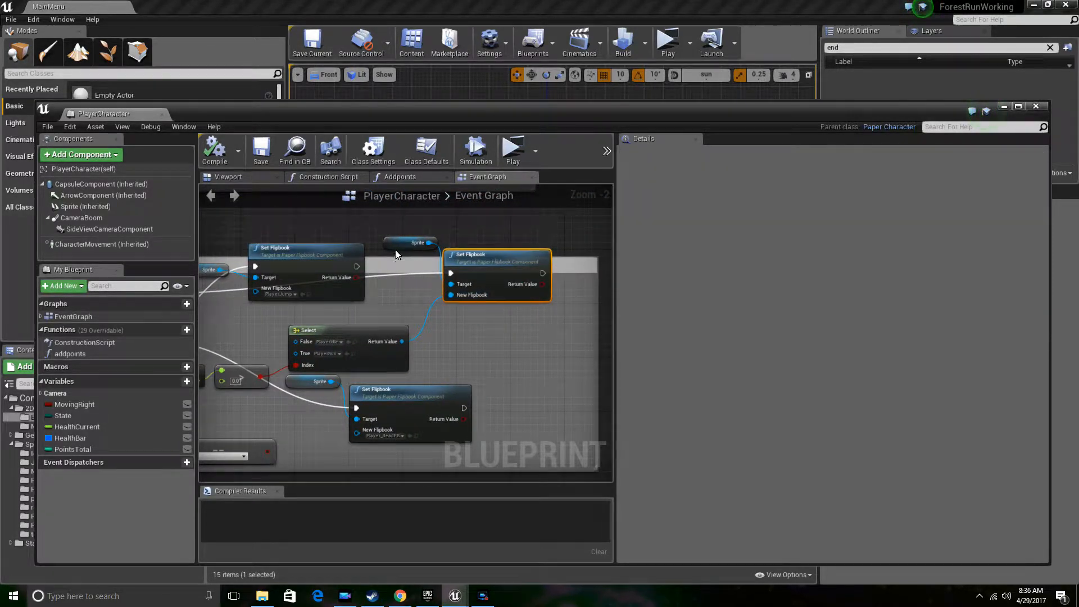
click(410, 242)
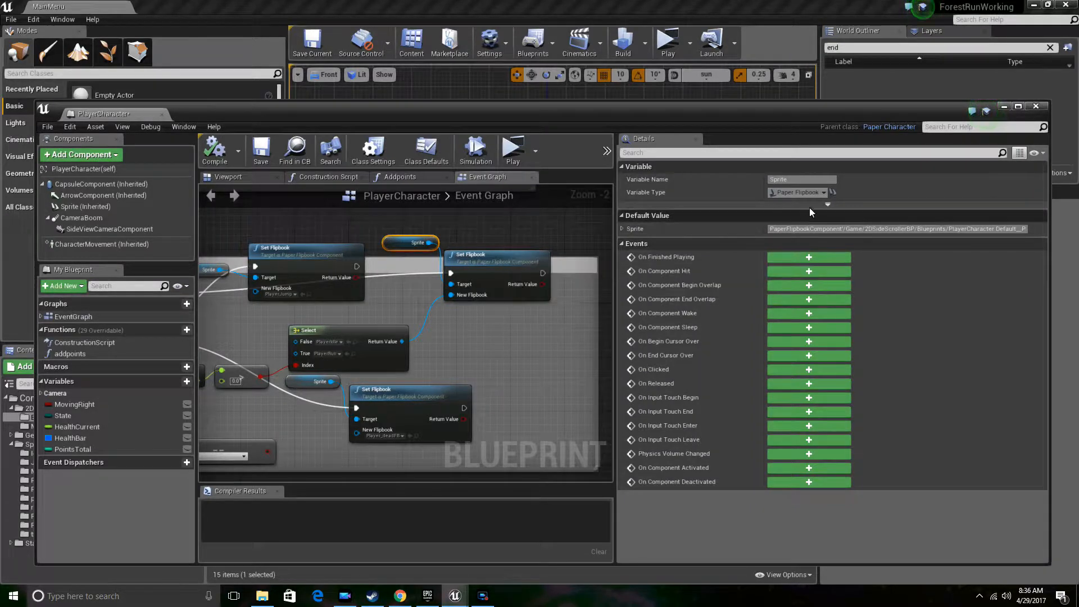
mouse_move(829, 199)
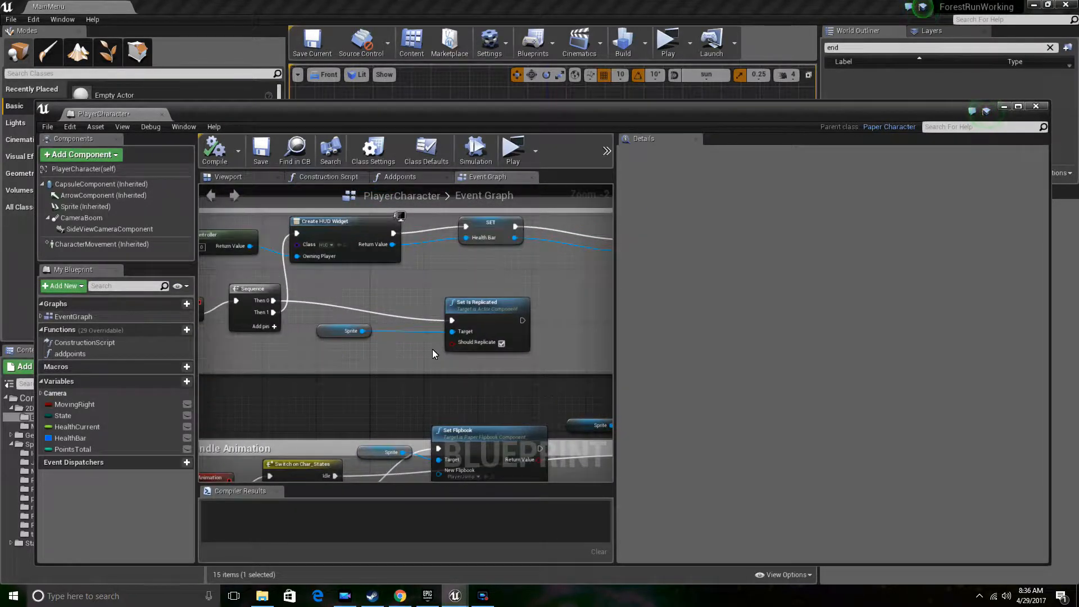
scroll(down, 3)
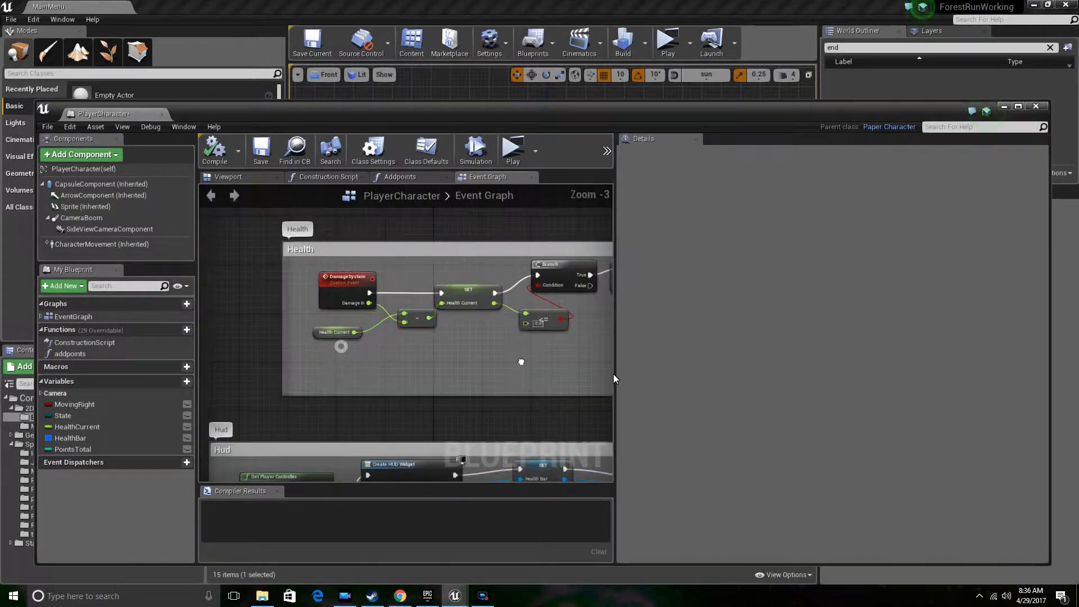
click(347, 270)
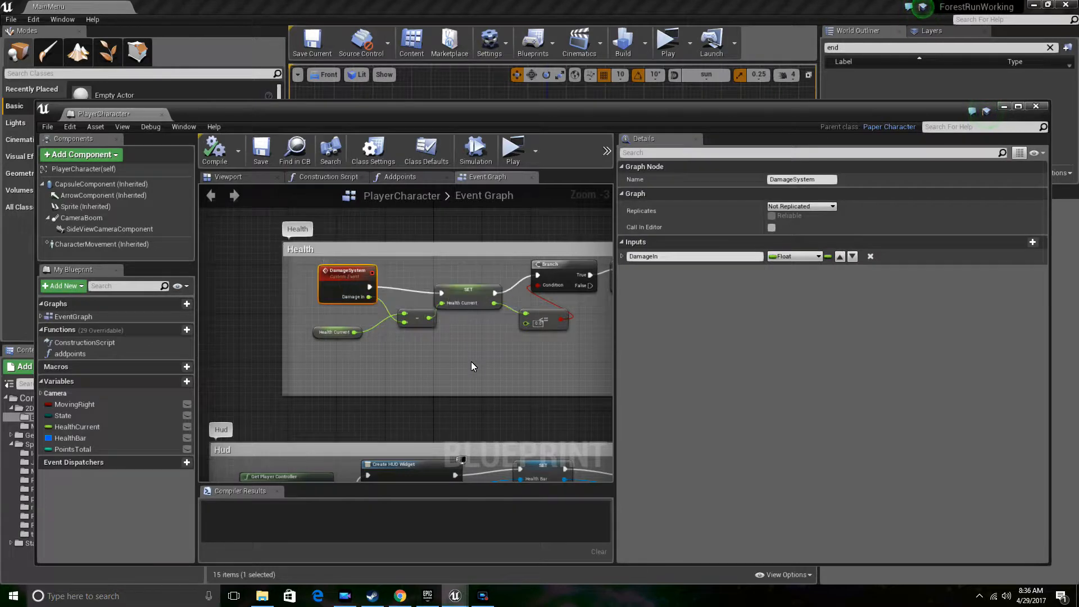
drag(471, 365, 445, 379)
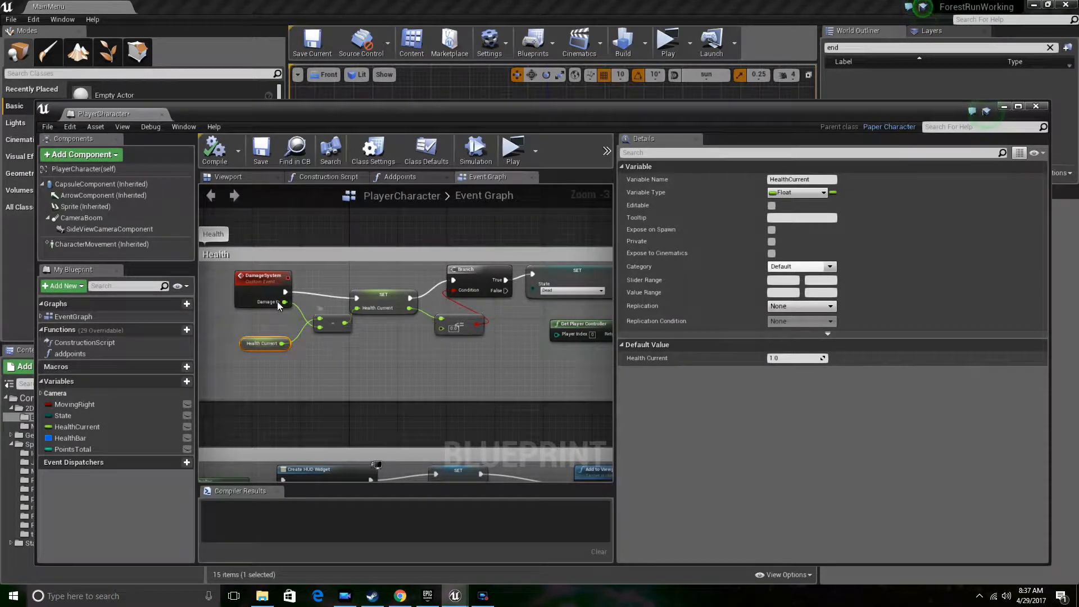
click(260, 270)
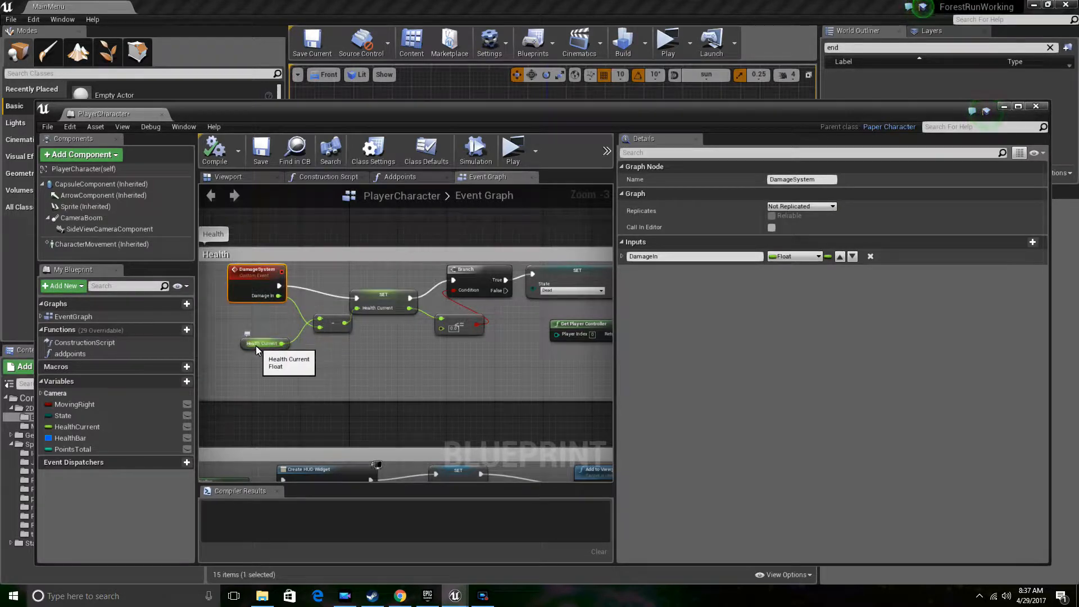
mouse_move(383, 299)
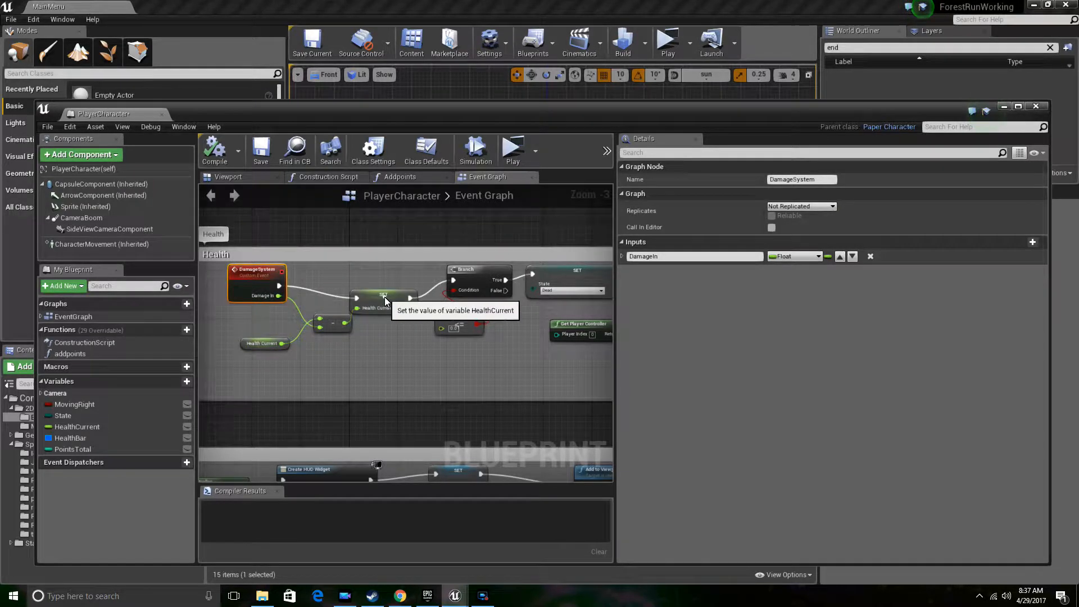
click(390, 296)
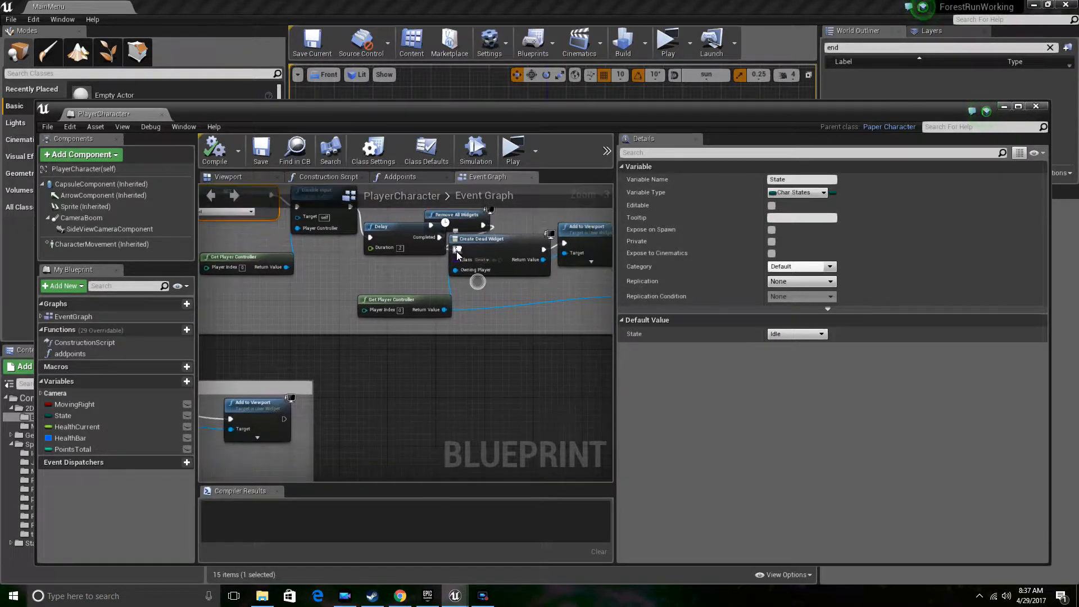
Pan to the Tick - Updates animation logic, then close the PlayerCharacter blueprint.
scroll(down, 3)
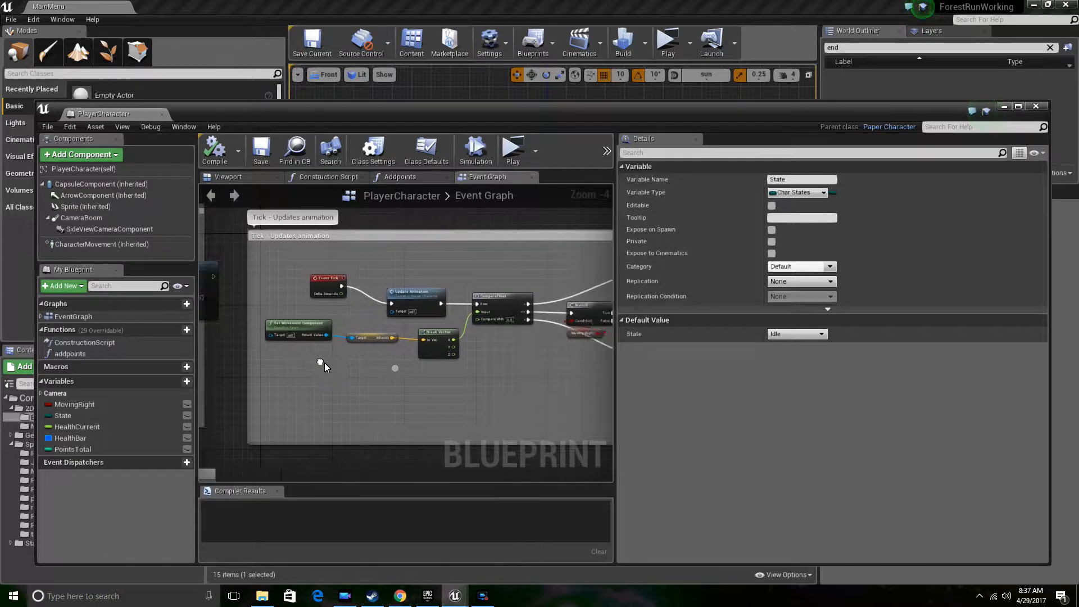
drag(324, 364, 395, 374)
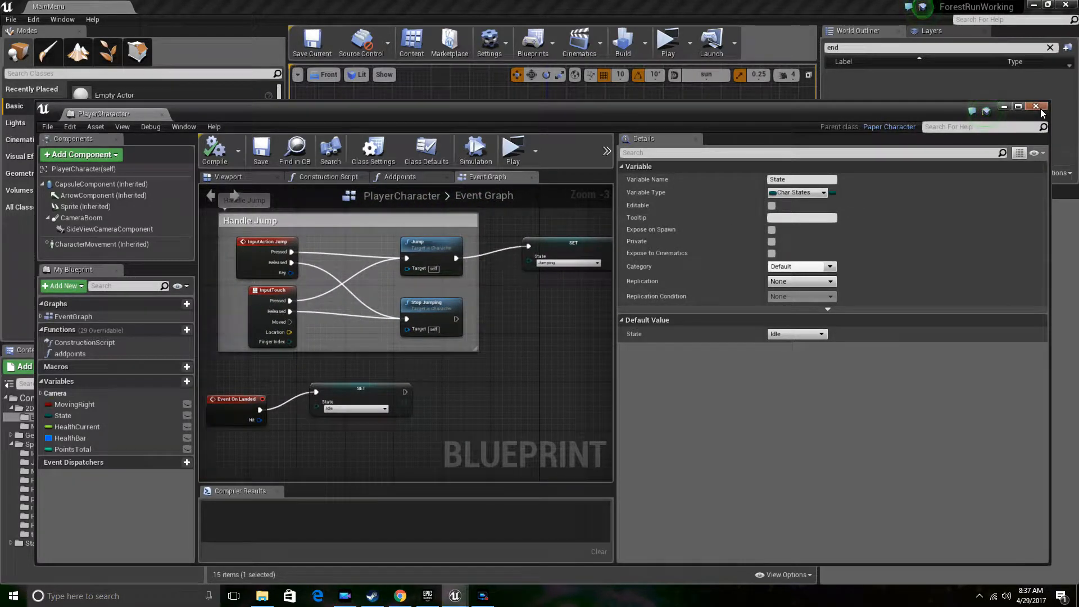
click(1034, 106)
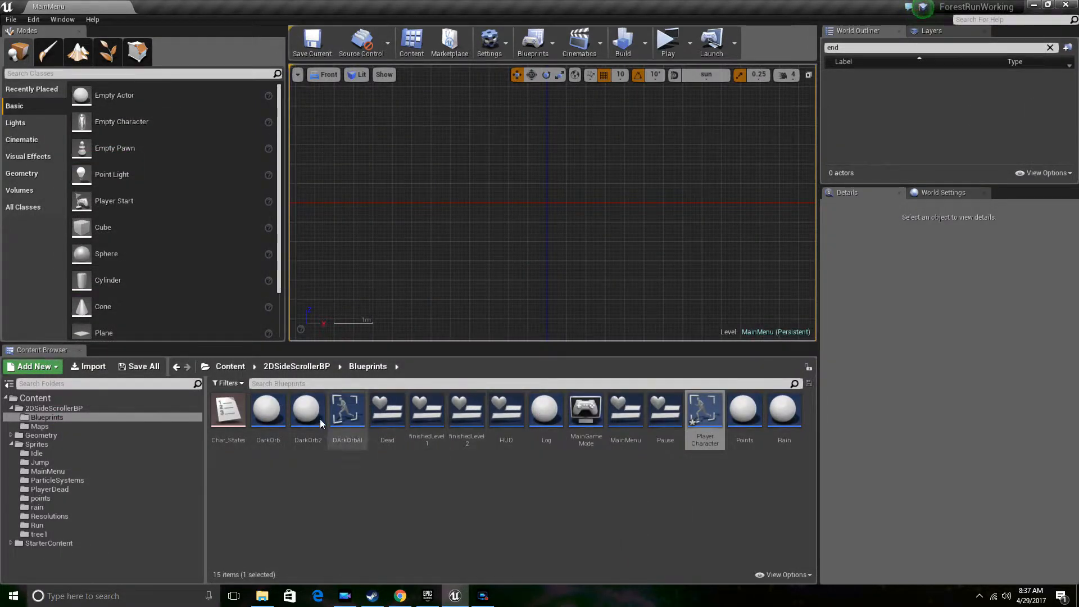
double_click(267, 410)
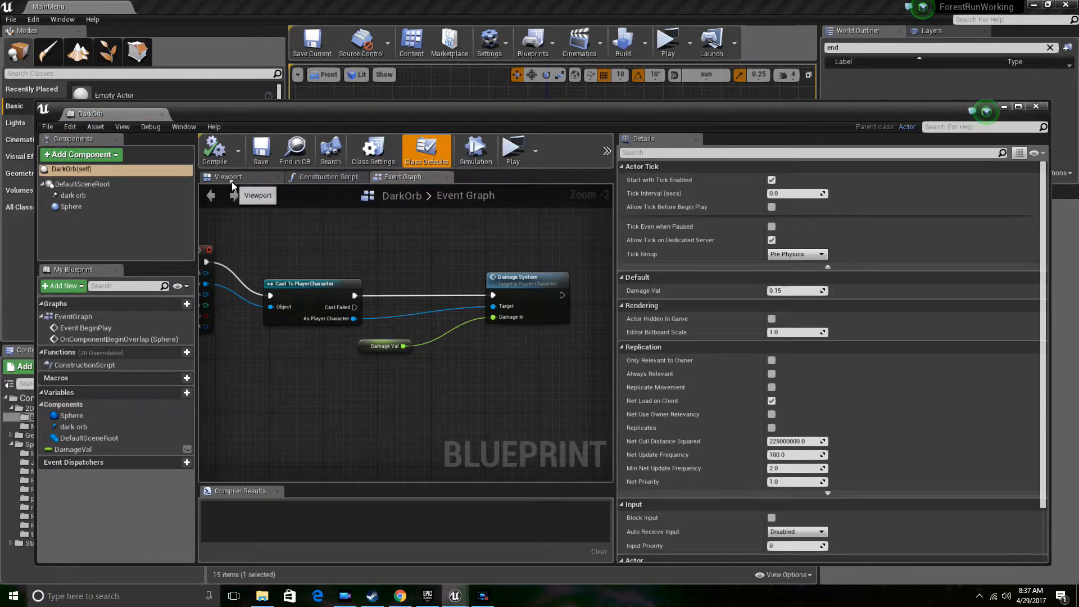
click(228, 177)
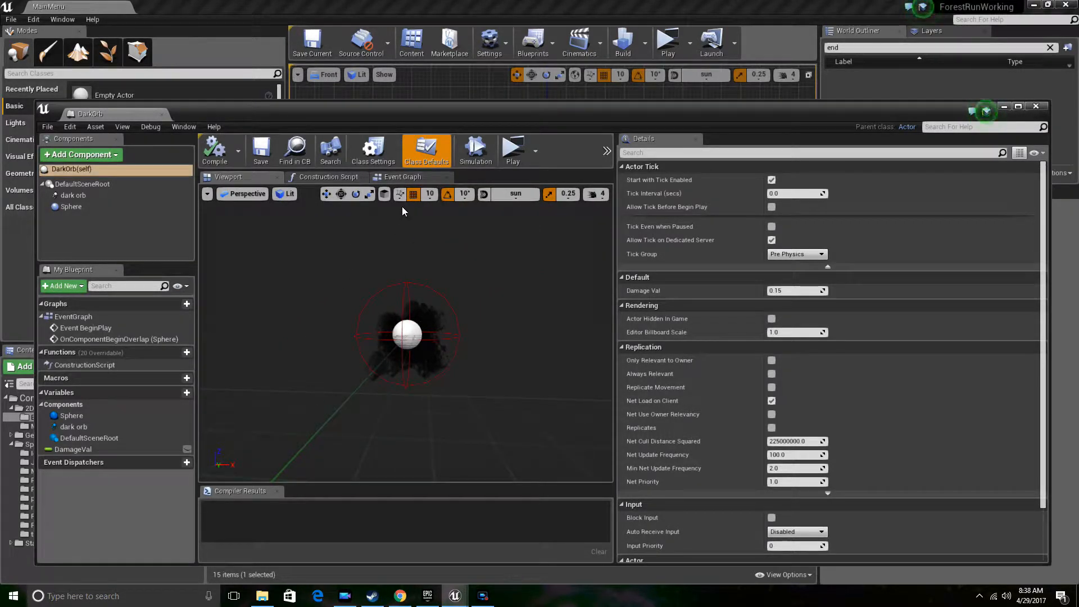
click(402, 177)
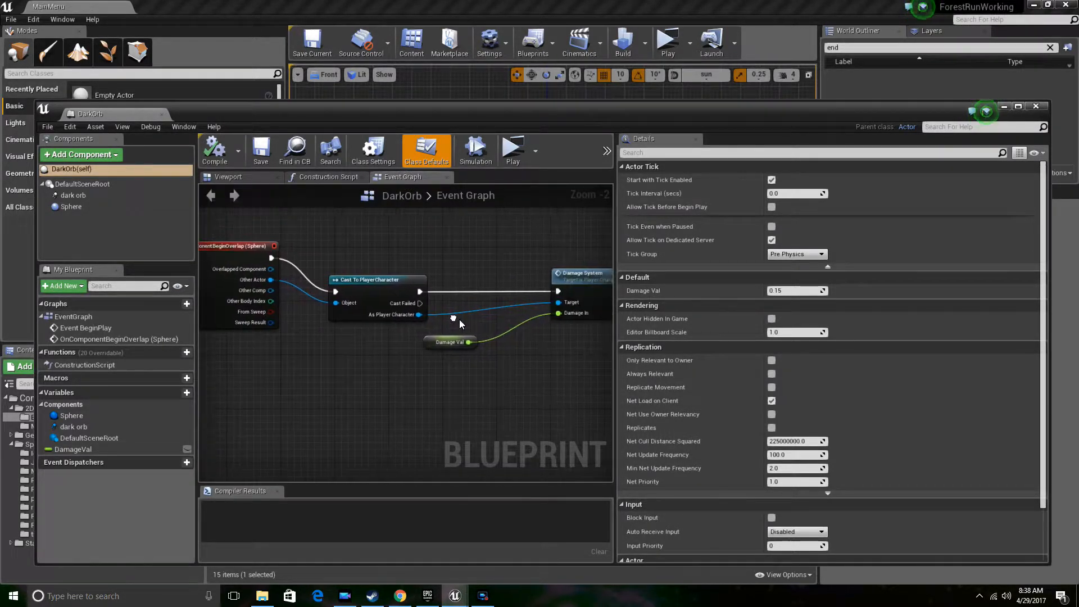
mouse_move(450, 342)
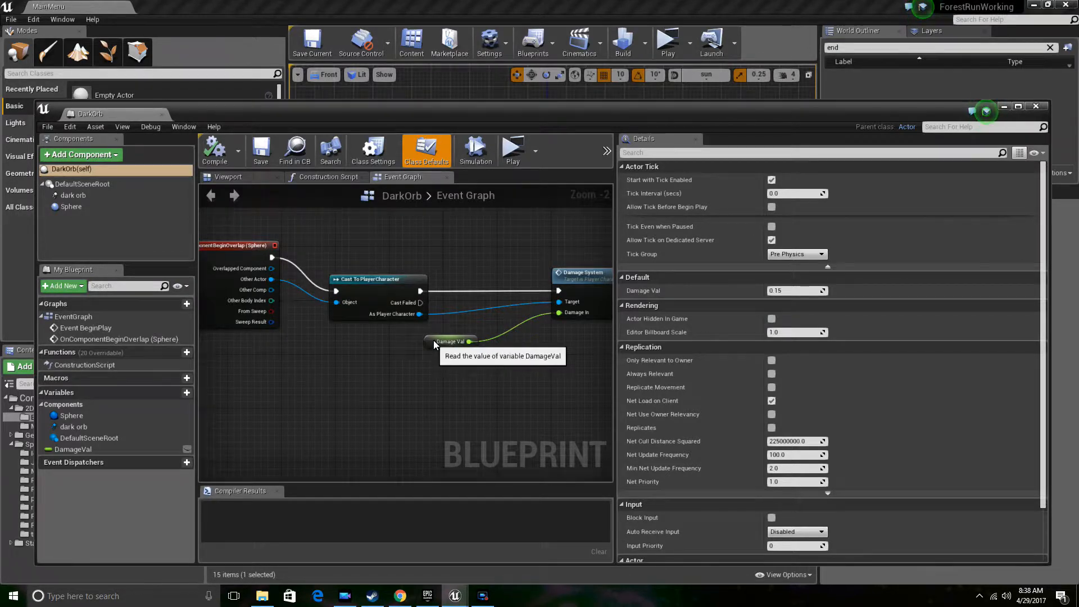
click(449, 341)
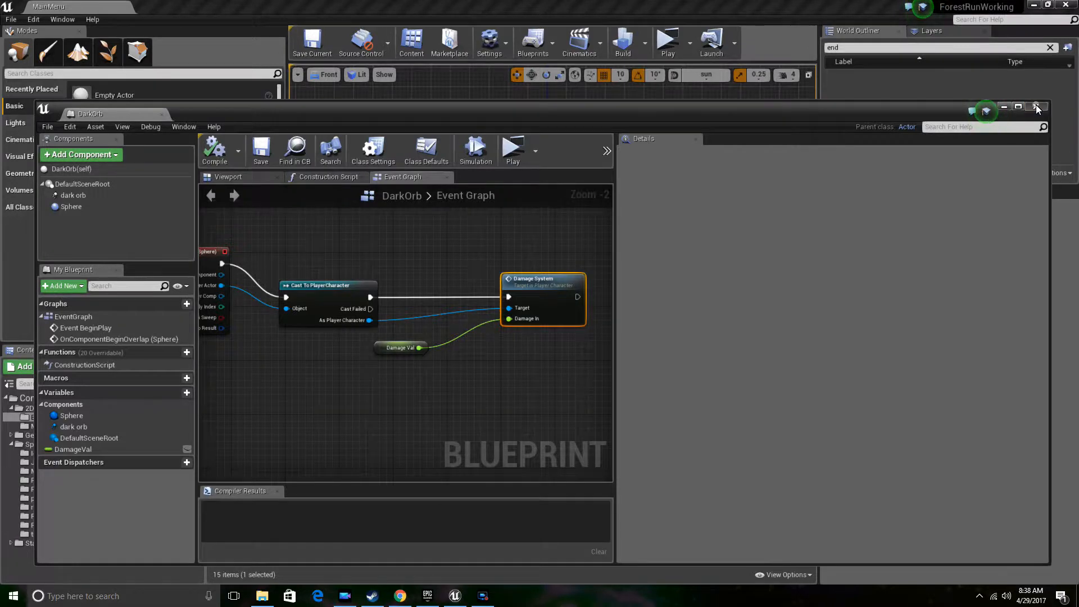
click(1017, 106)
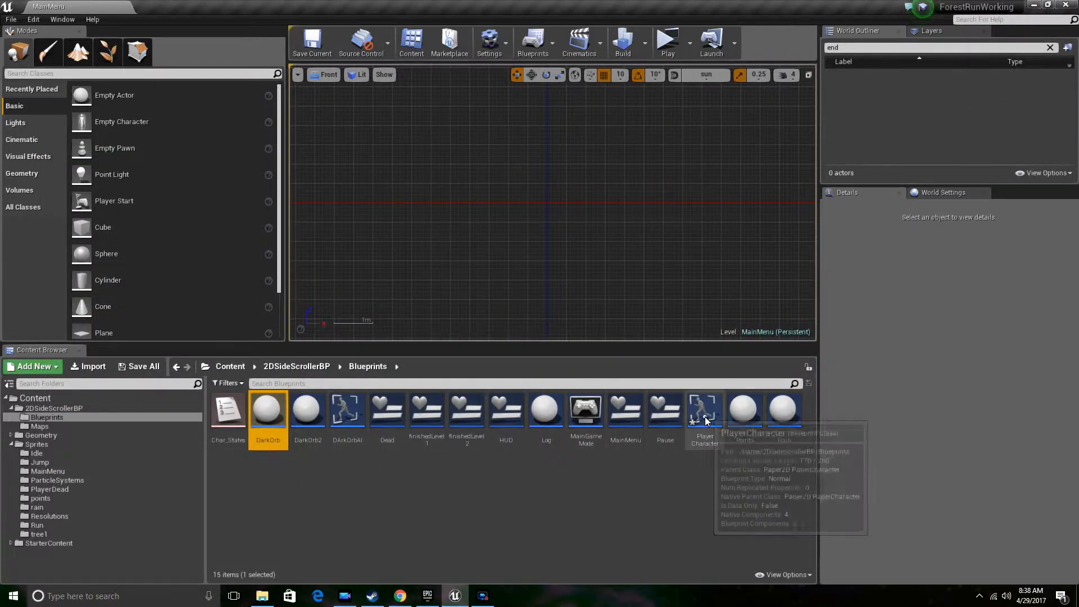
double_click(705, 410)
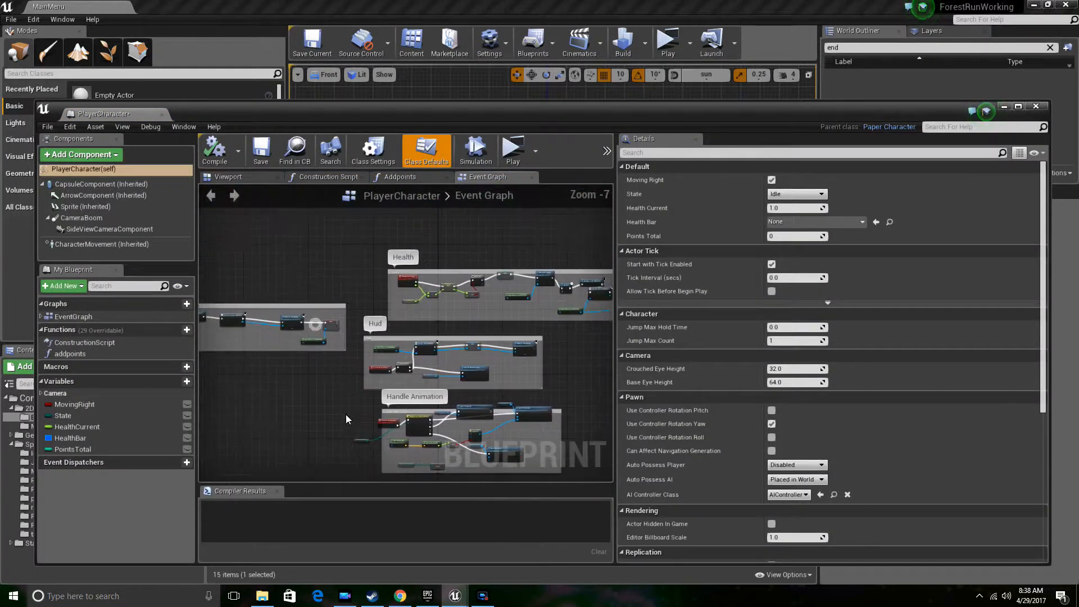
click(331, 249)
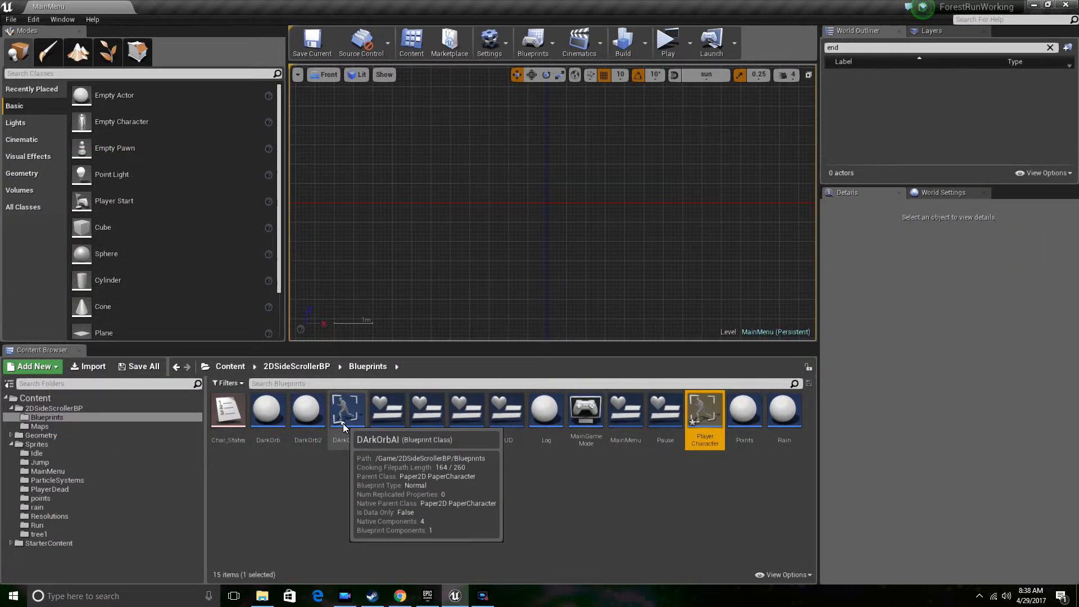
Open the DArkOrbAI blueprint, review its viewport and event graph, then close it.
double_click(347, 409)
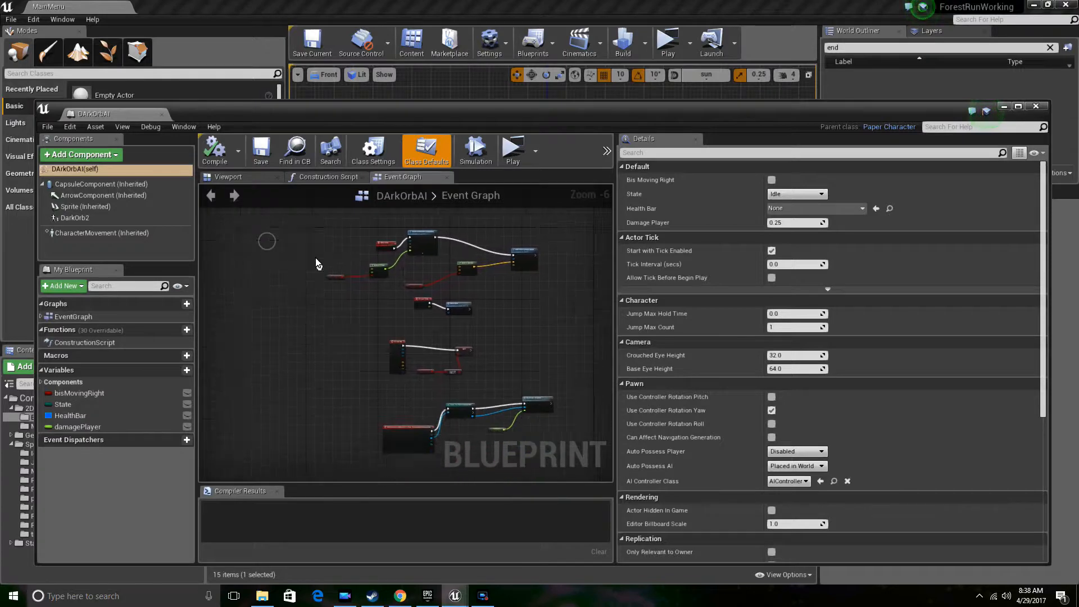
click(228, 177)
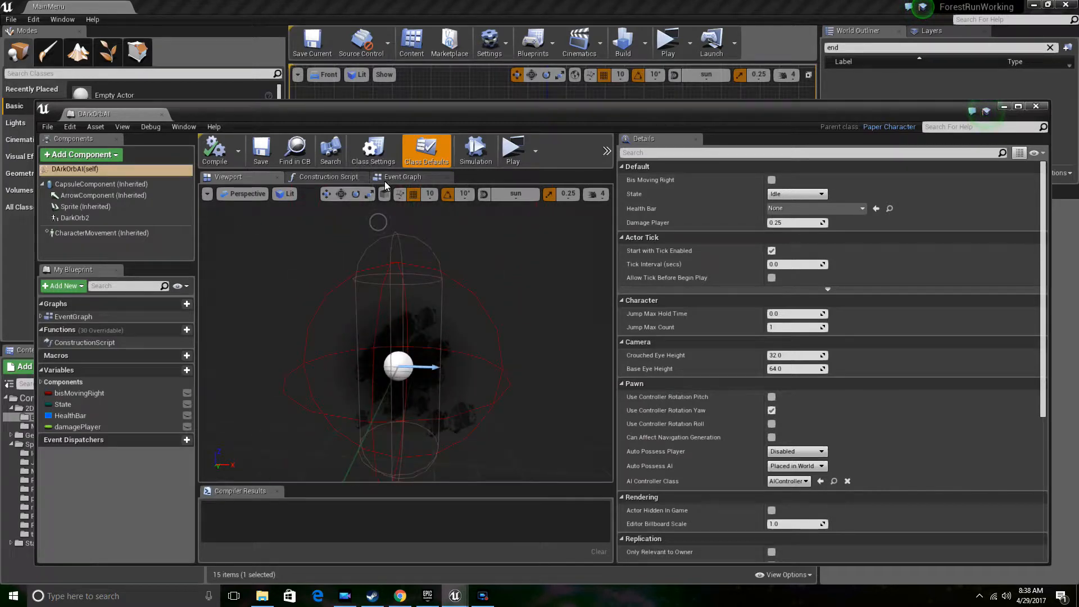
click(403, 177)
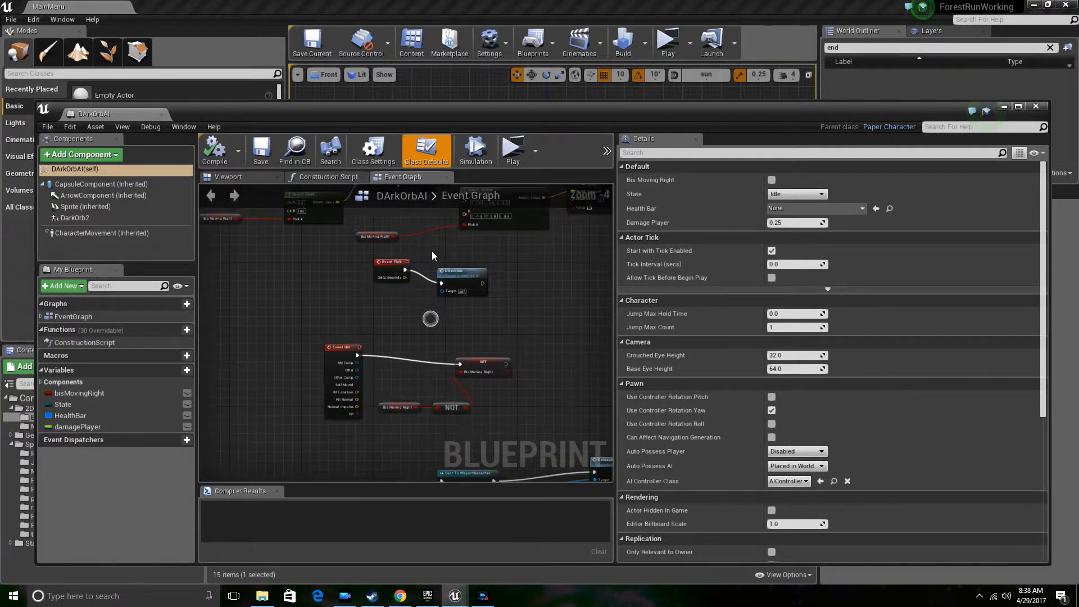
scroll(down, 3)
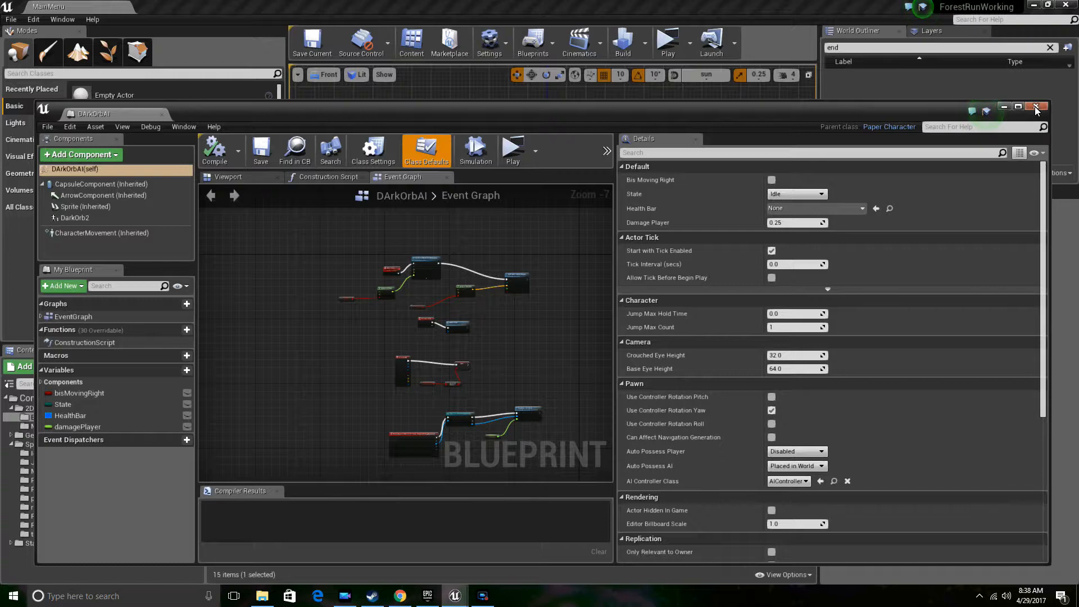
click(1035, 110)
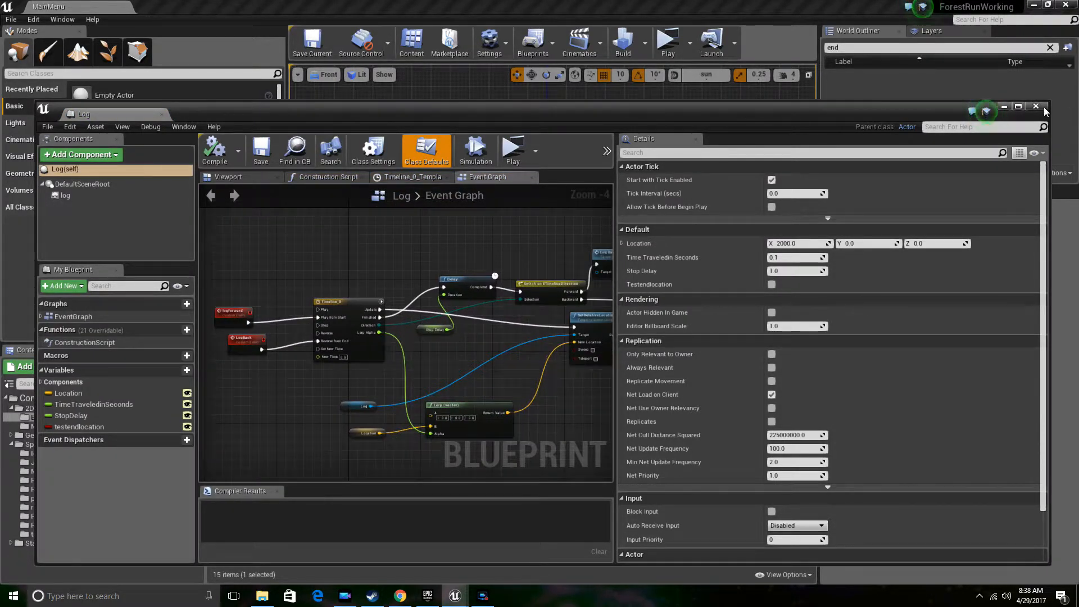
Close the Log blueprint, open Level2 and inspect the moving log's timeline blueprint graph.
click(1035, 106)
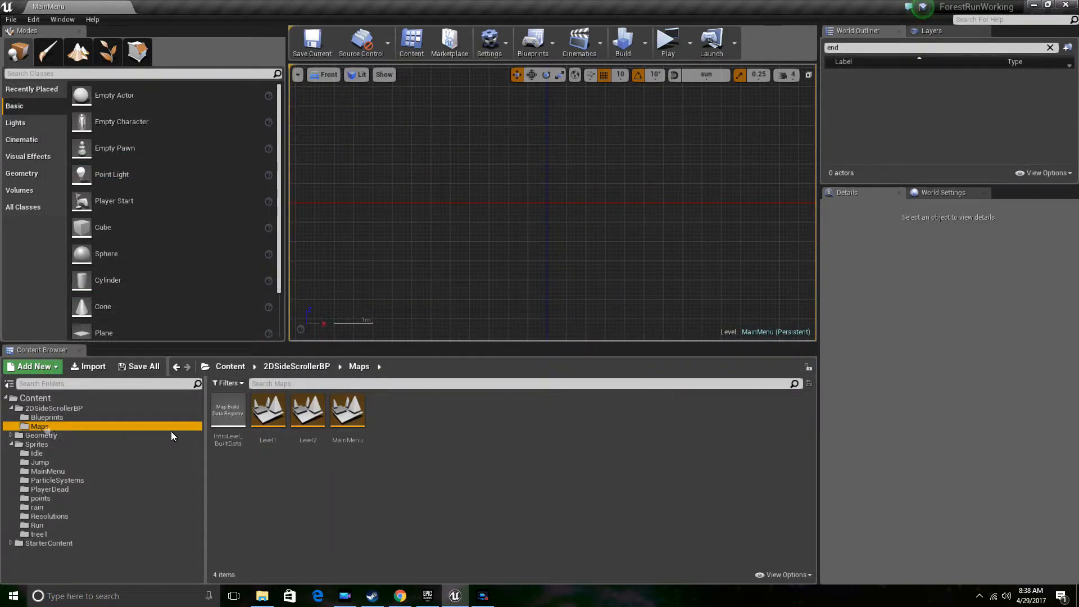
double_click(308, 411)
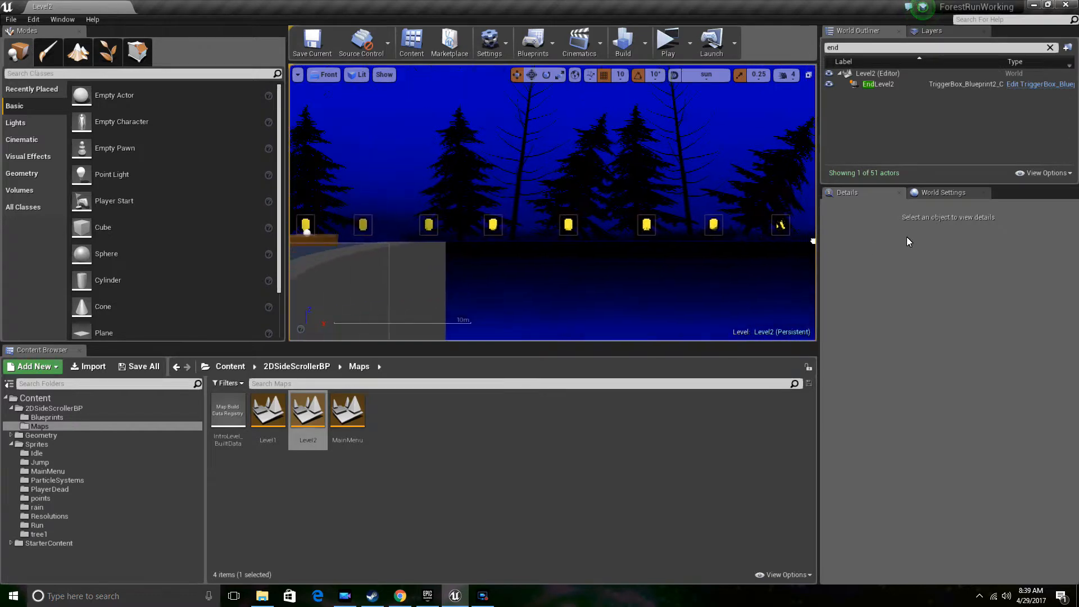
click(503, 216)
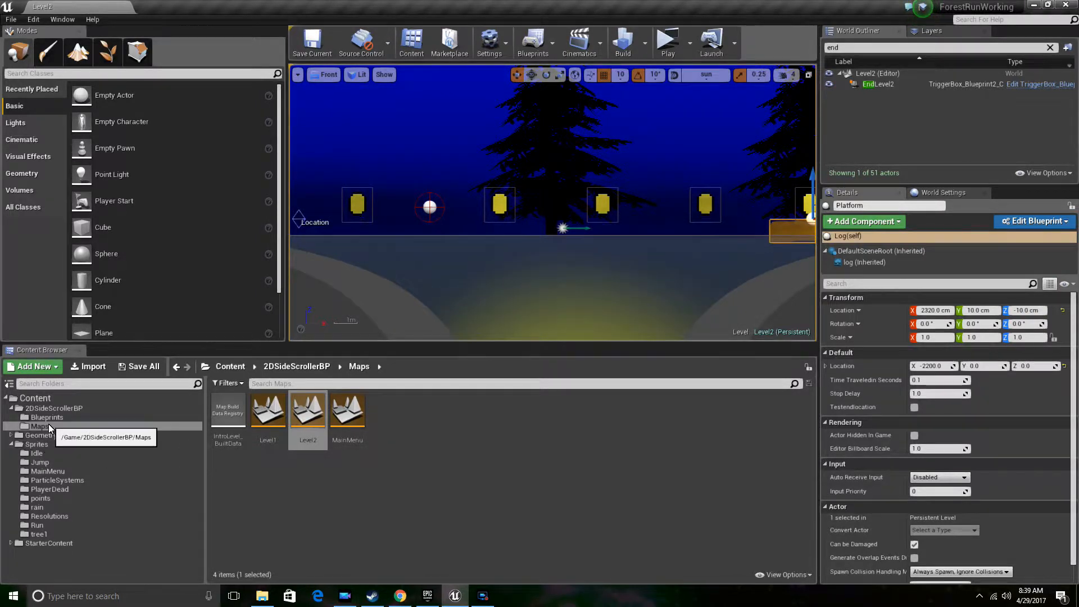
click(47, 417)
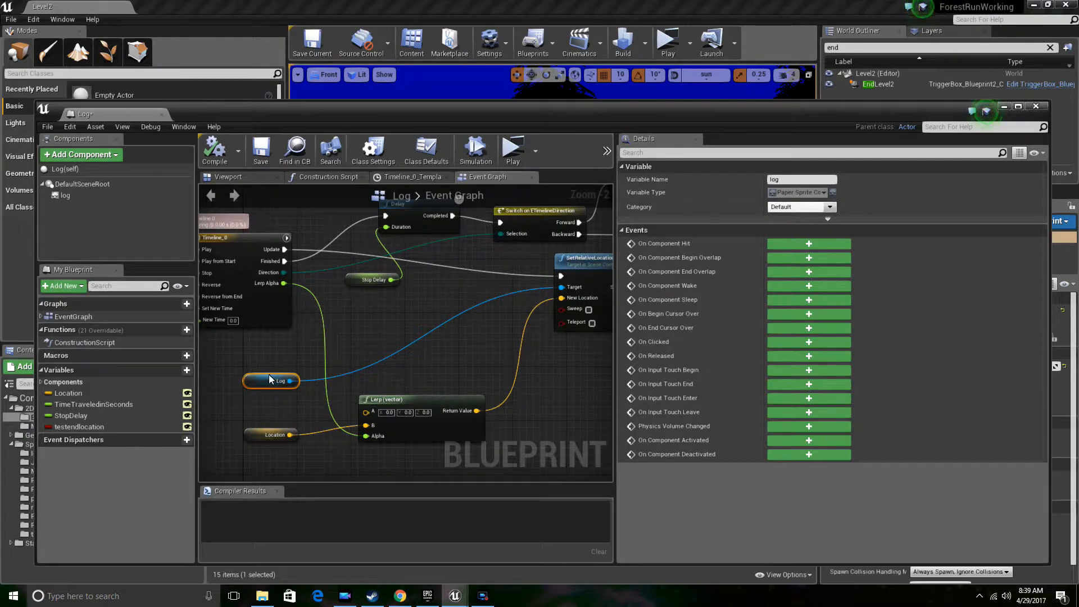
drag(270, 381, 413, 320)
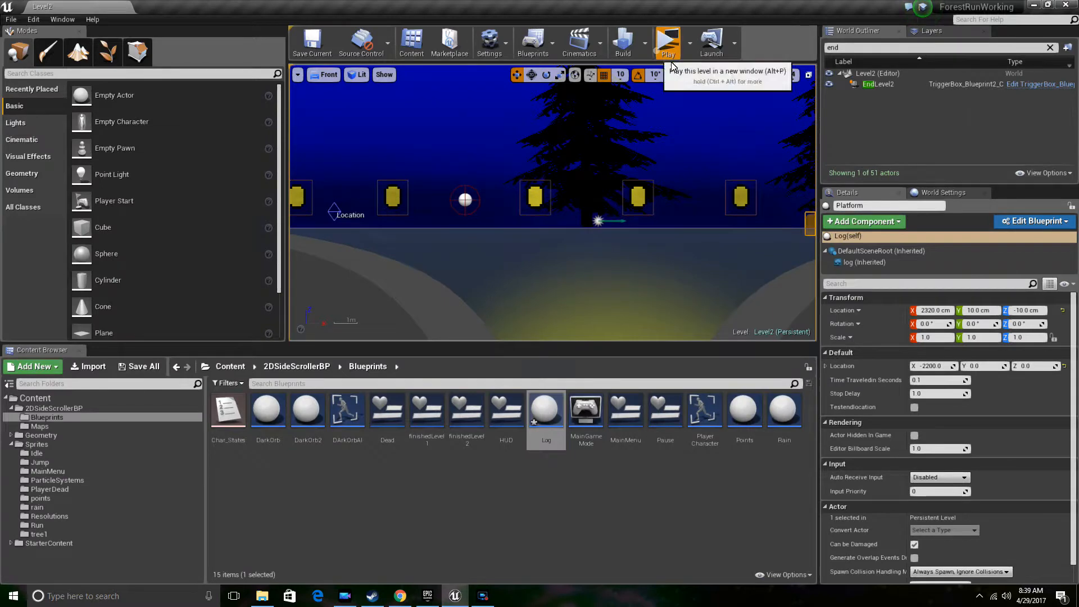
Play Level2 in a new preview window to the finish screen, then stop it.
click(667, 41)
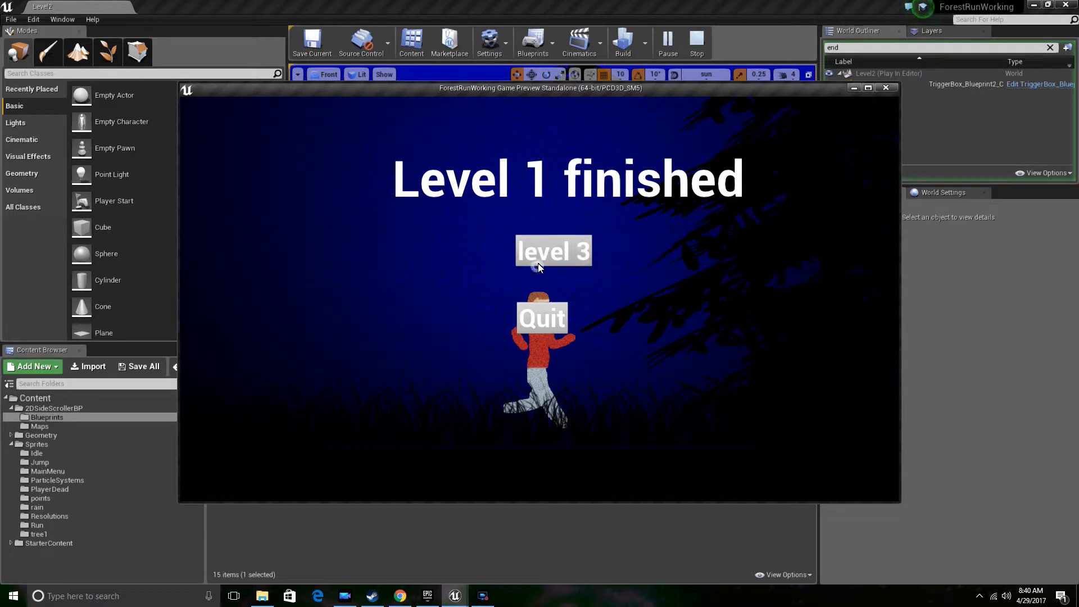
click(696, 41)
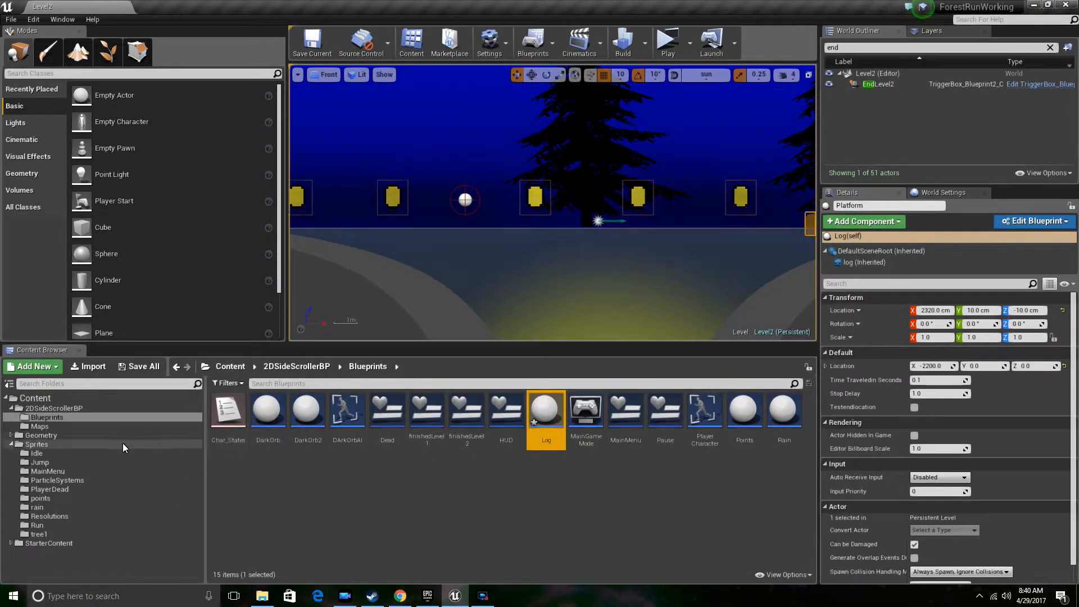
Open Level1 discarding the Log blueprint changes, then browse to the coin sprites.
click(39, 425)
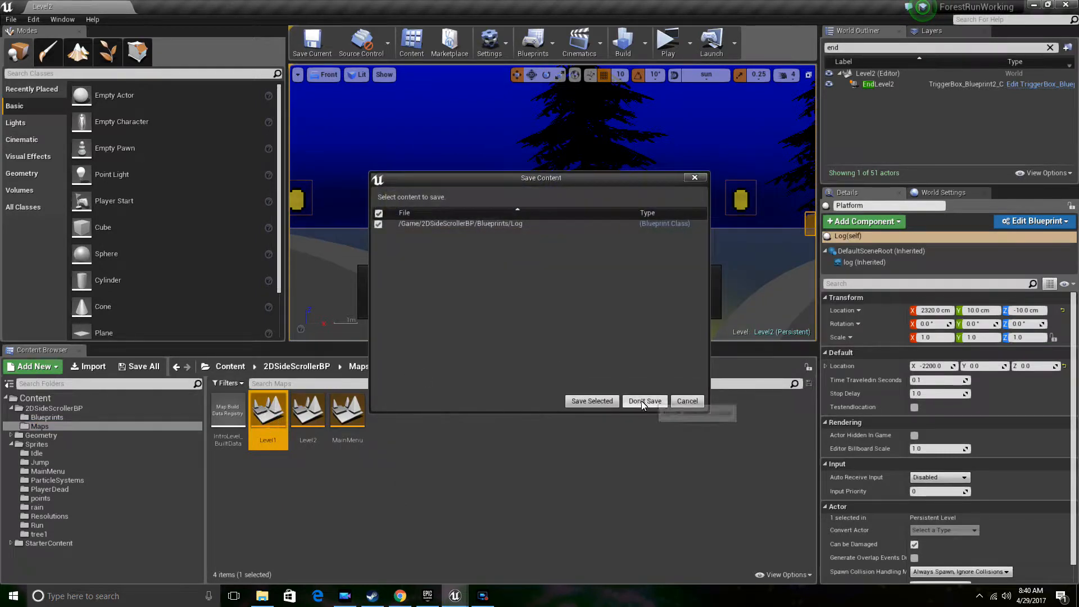
click(644, 401)
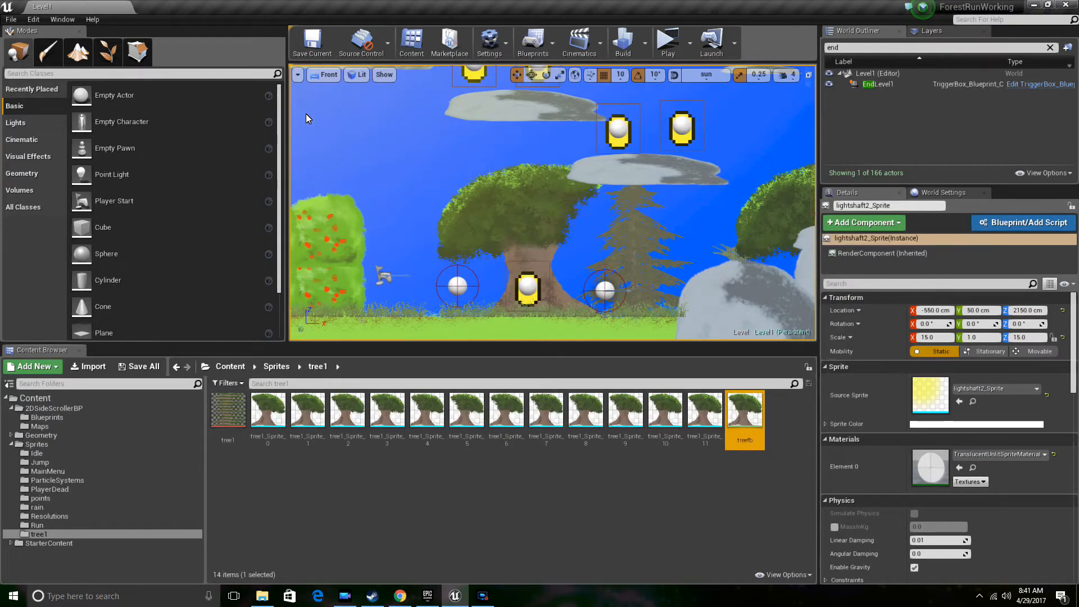
click(310, 41)
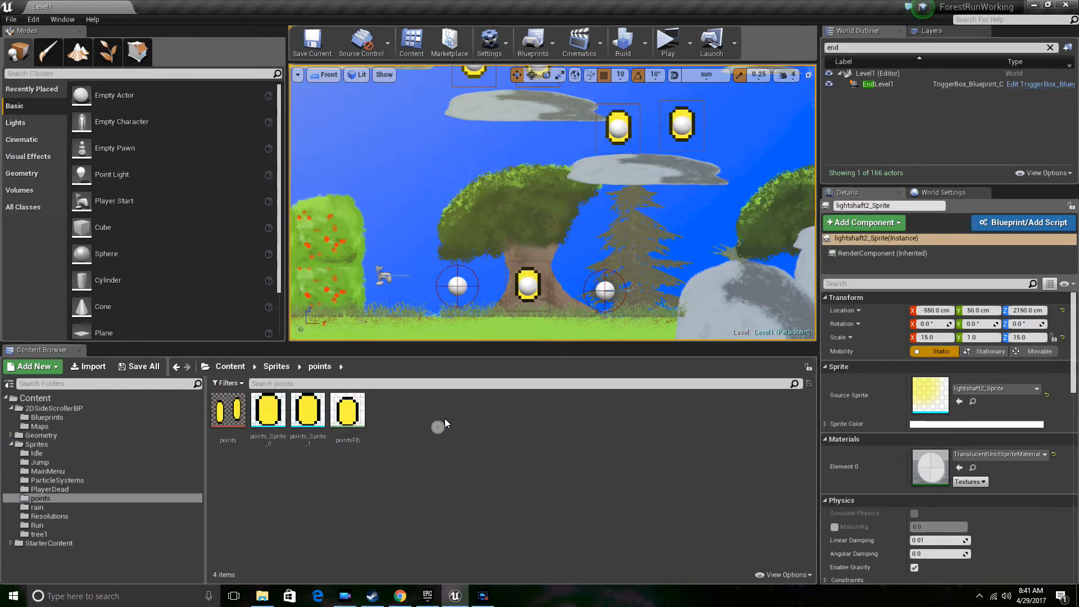
Browse the coin, Idle, Jump and PlayerDead flipbooks, ending in the player death flipbook.
double_click(346, 411)
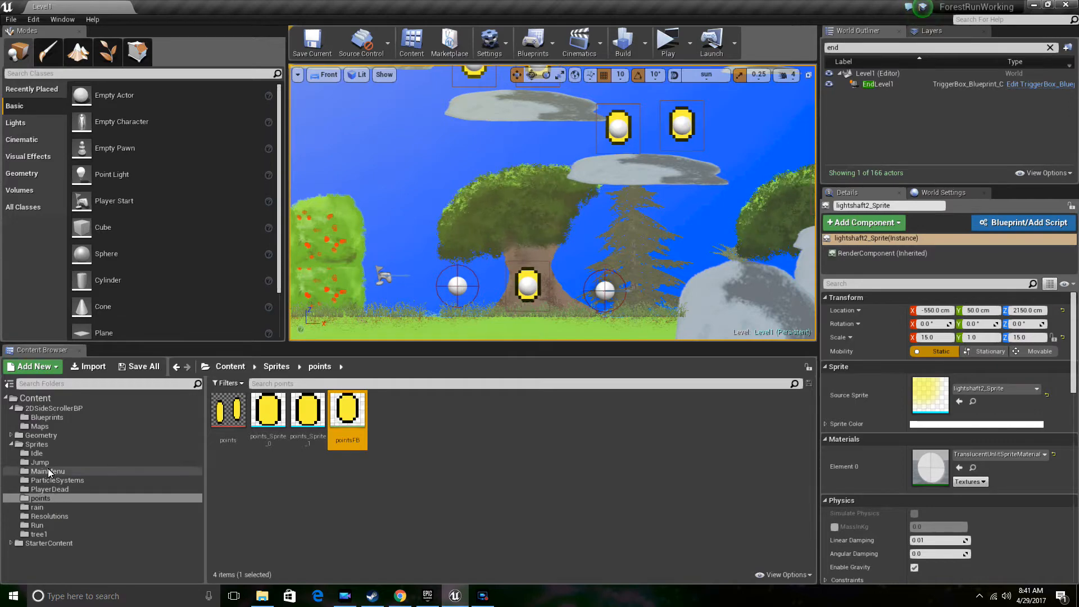
click(34, 453)
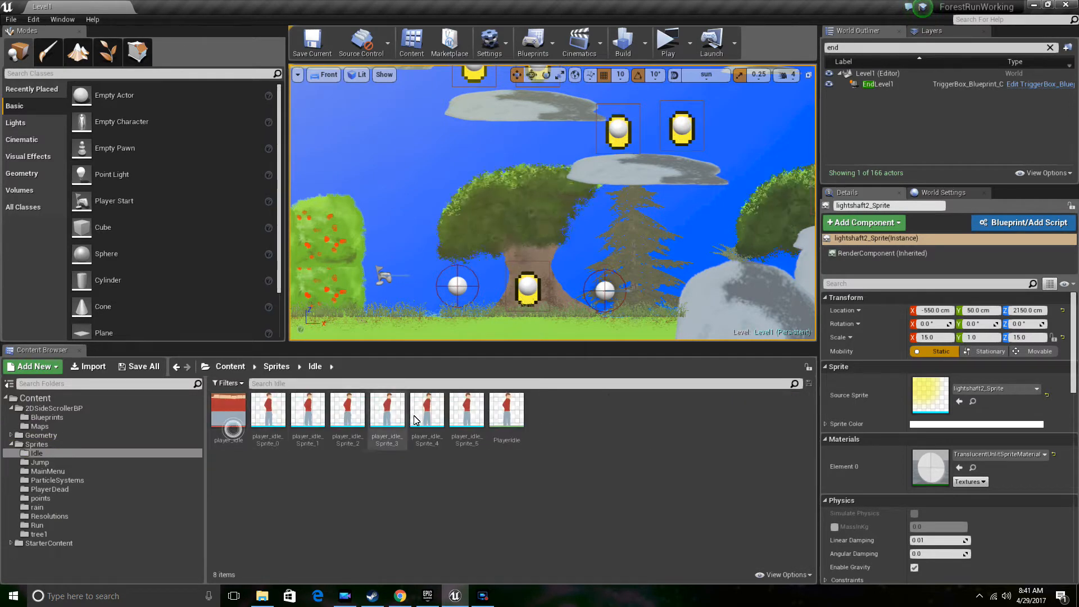
double_click(506, 413)
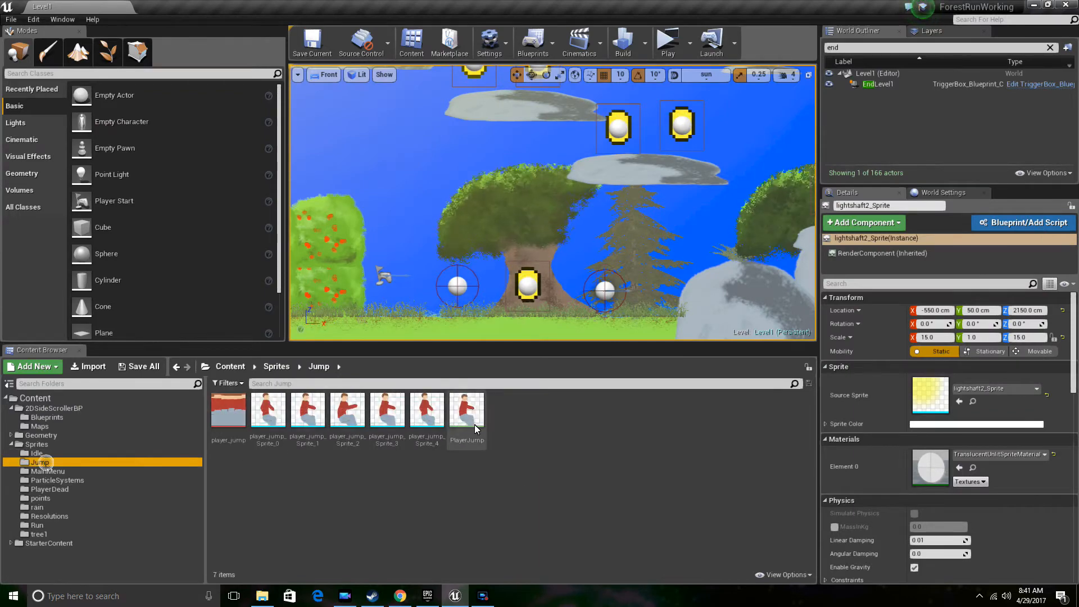
click(466, 411)
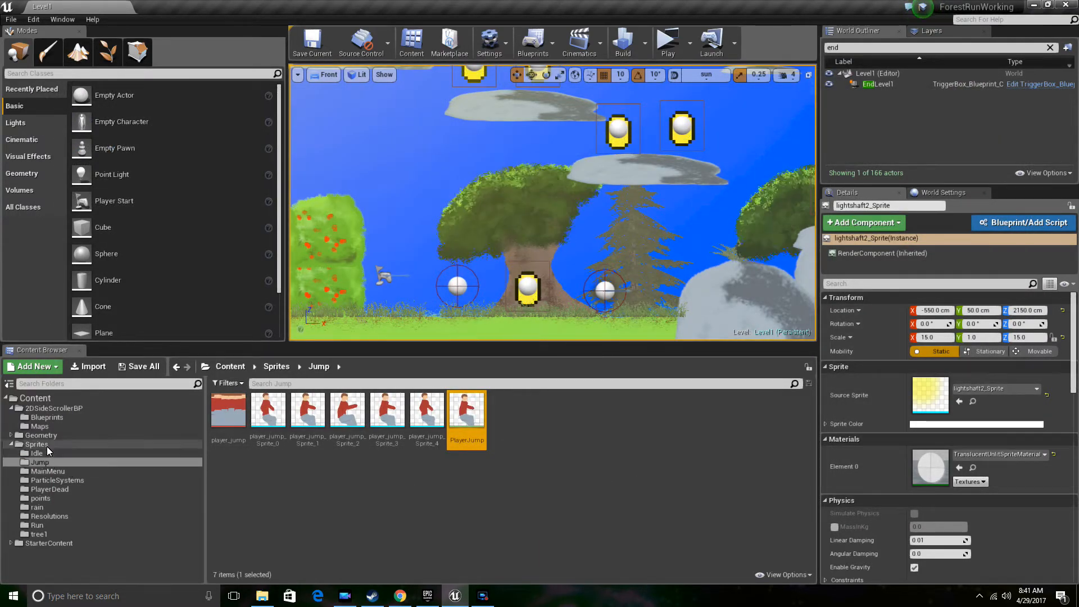
click(37, 444)
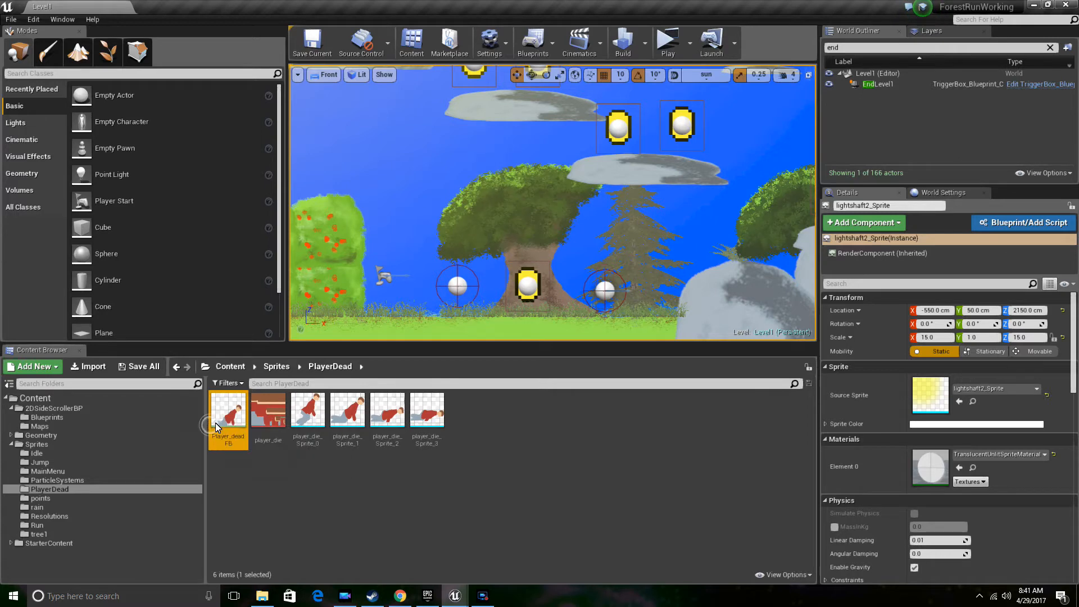
double_click(228, 413)
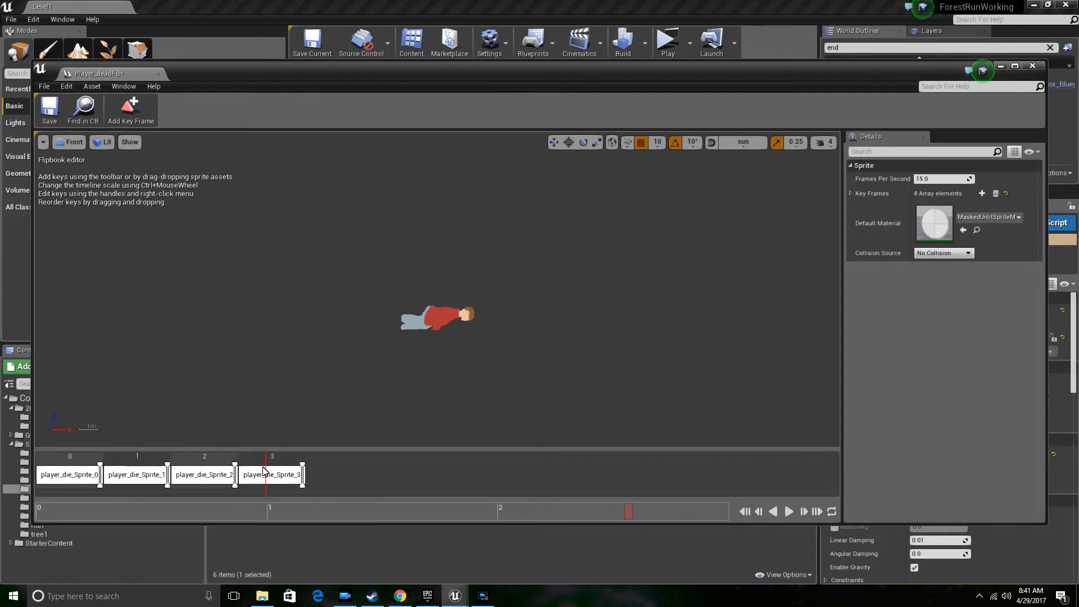
mouse_move(203, 475)
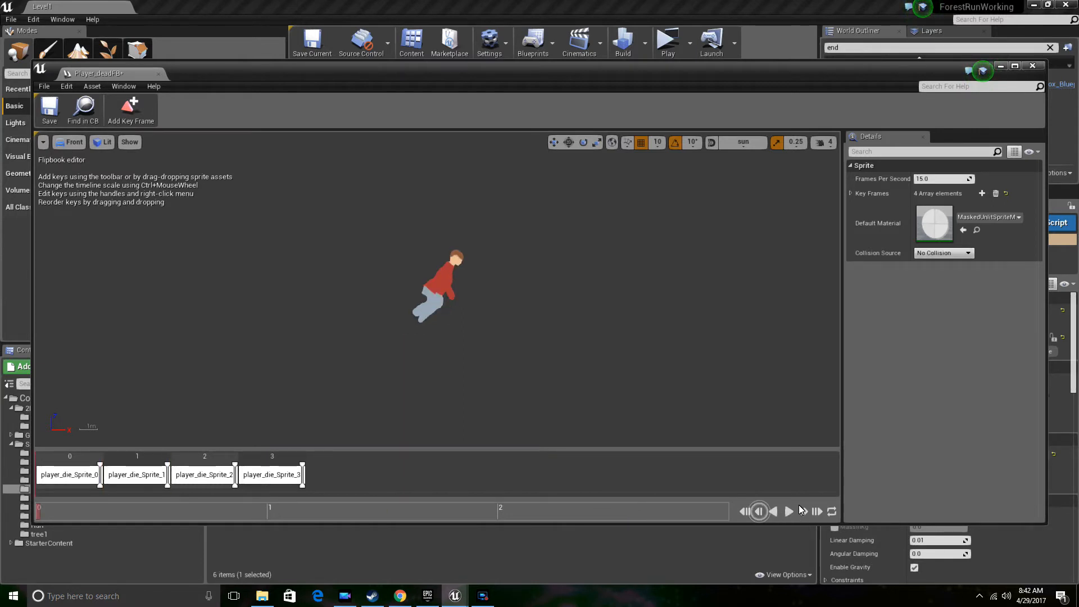
click(787, 511)
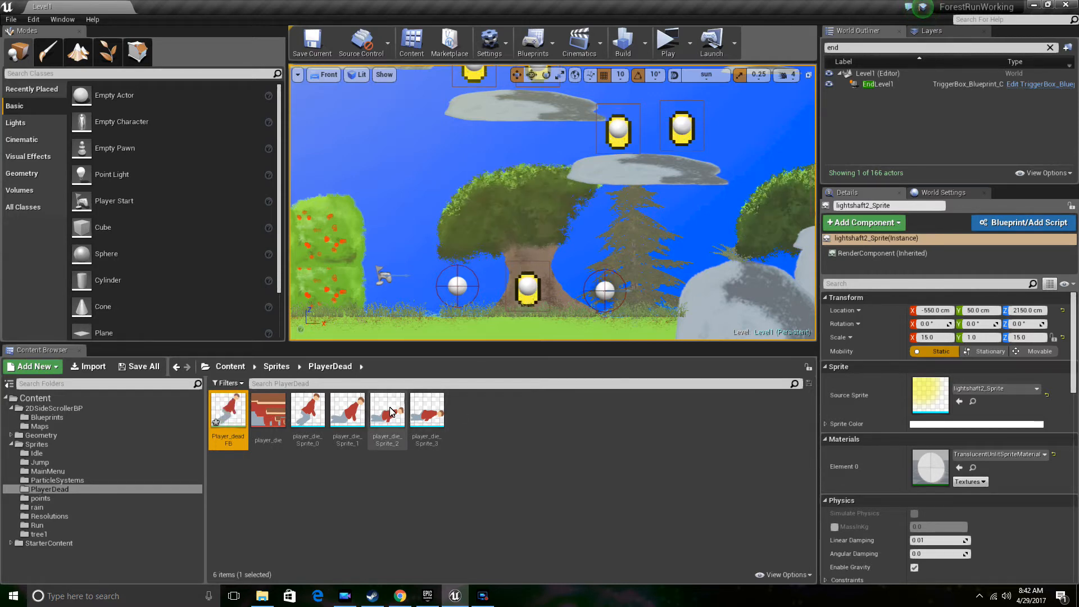
double_click(386, 411)
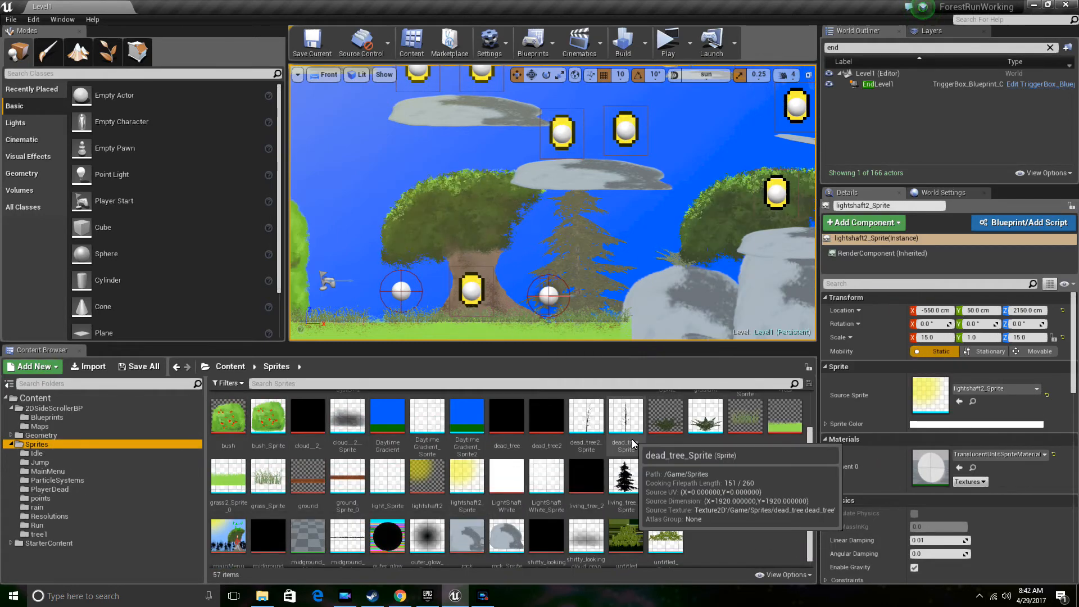
Go to the Maps folder and open Level2.
double_click(625, 416)
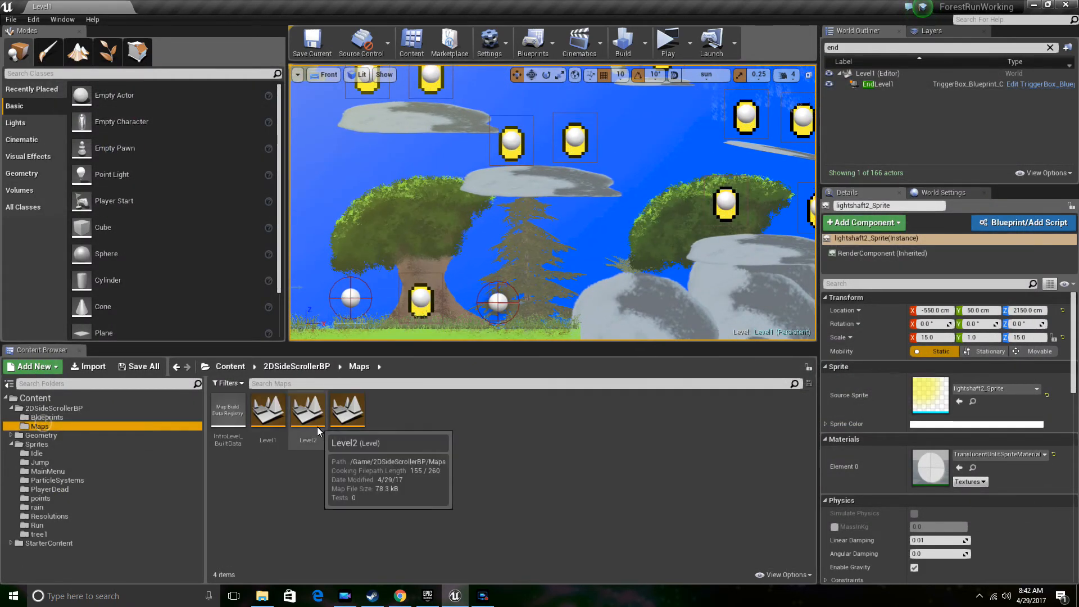
double_click(307, 410)
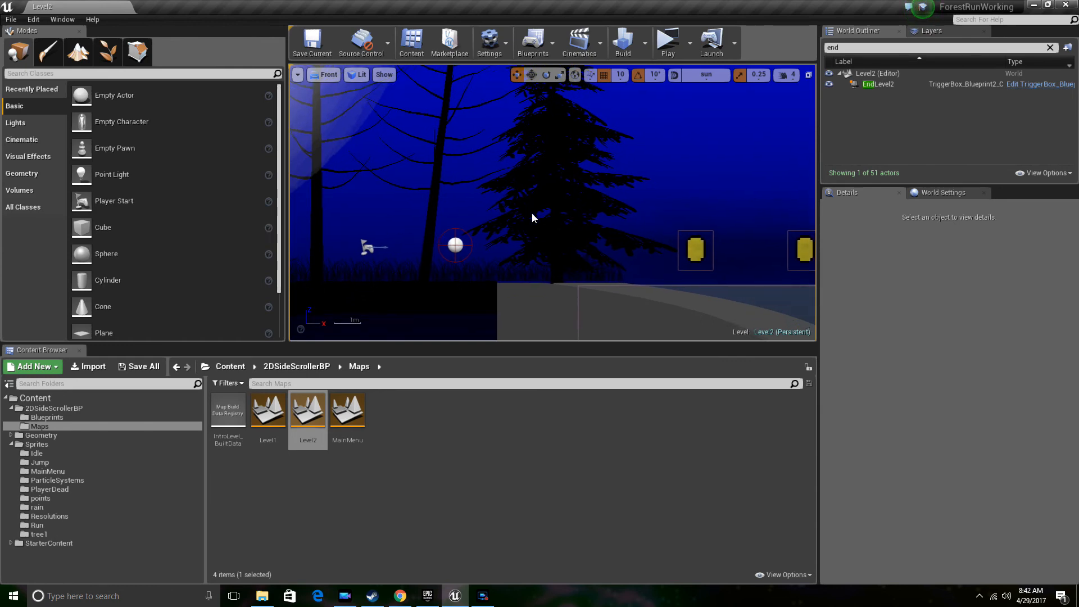
Click near the bottom of the screen while Level2's dark forest scene stays open.
click(482, 596)
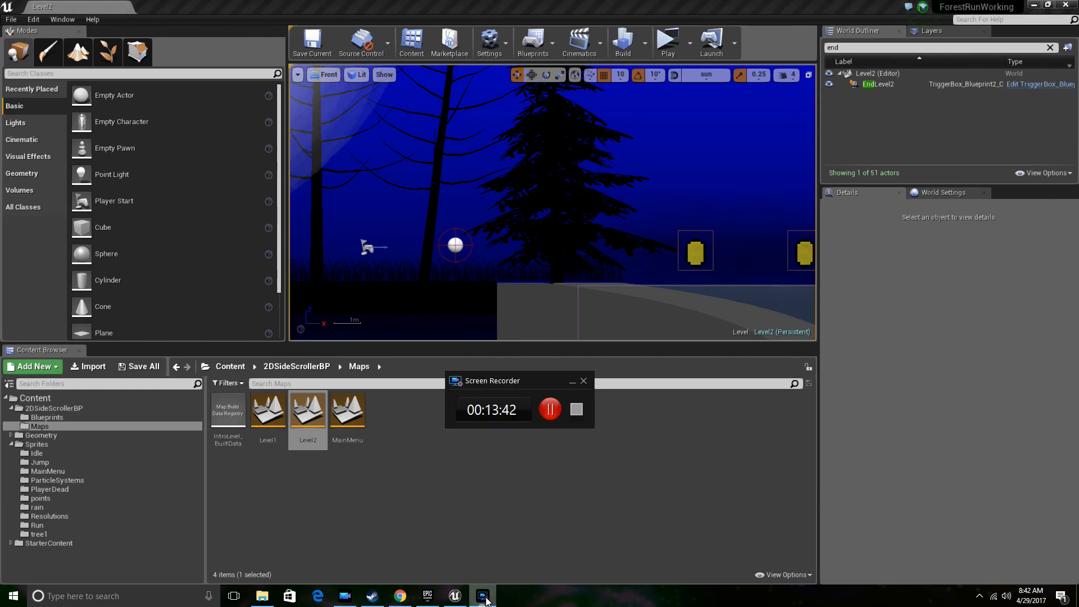